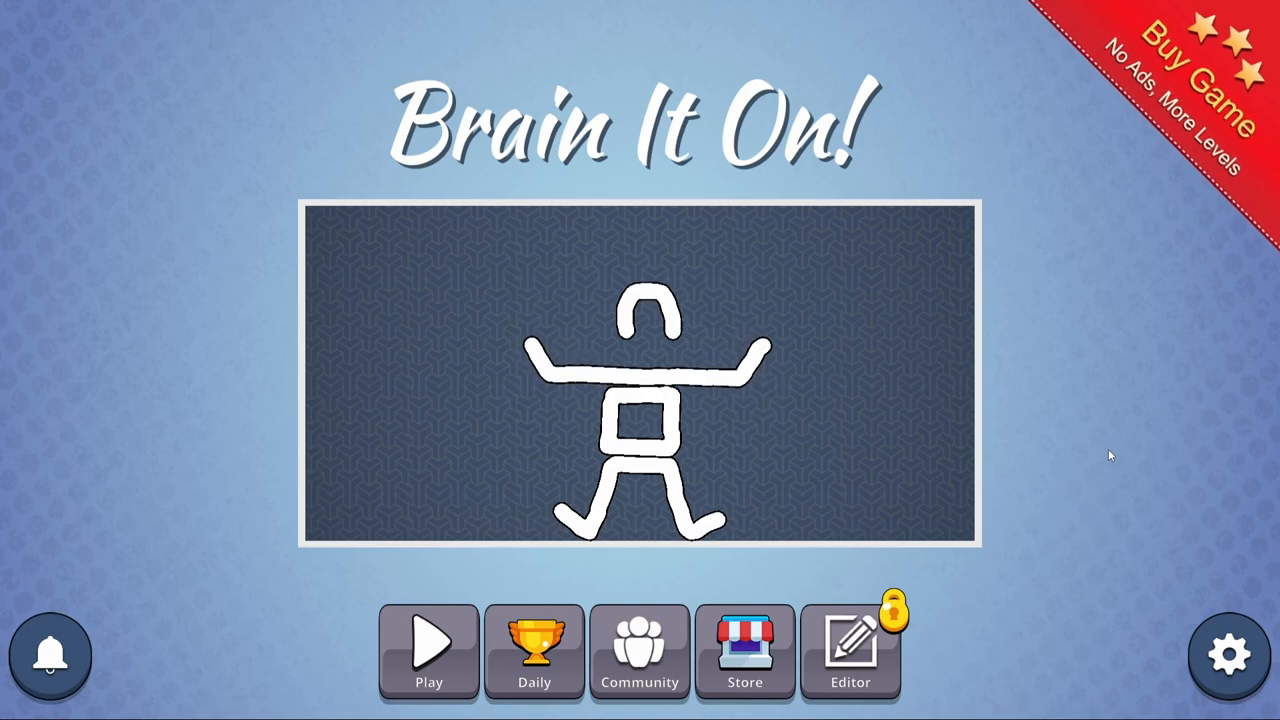
# Roll the ball into the left wall on level 2 with a curved line and continue to level 3.
pyautogui.click(428, 650)
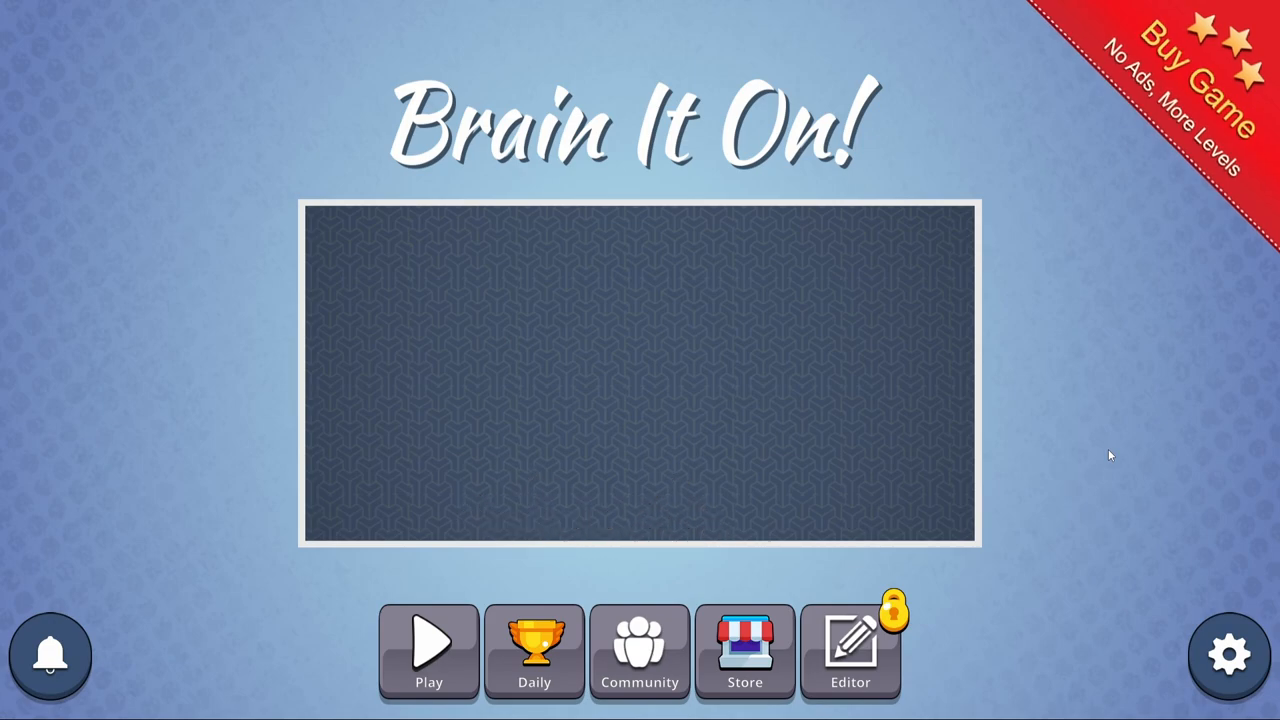
pyautogui.moveTo(440, 278); pyautogui.dragTo(630, 272)
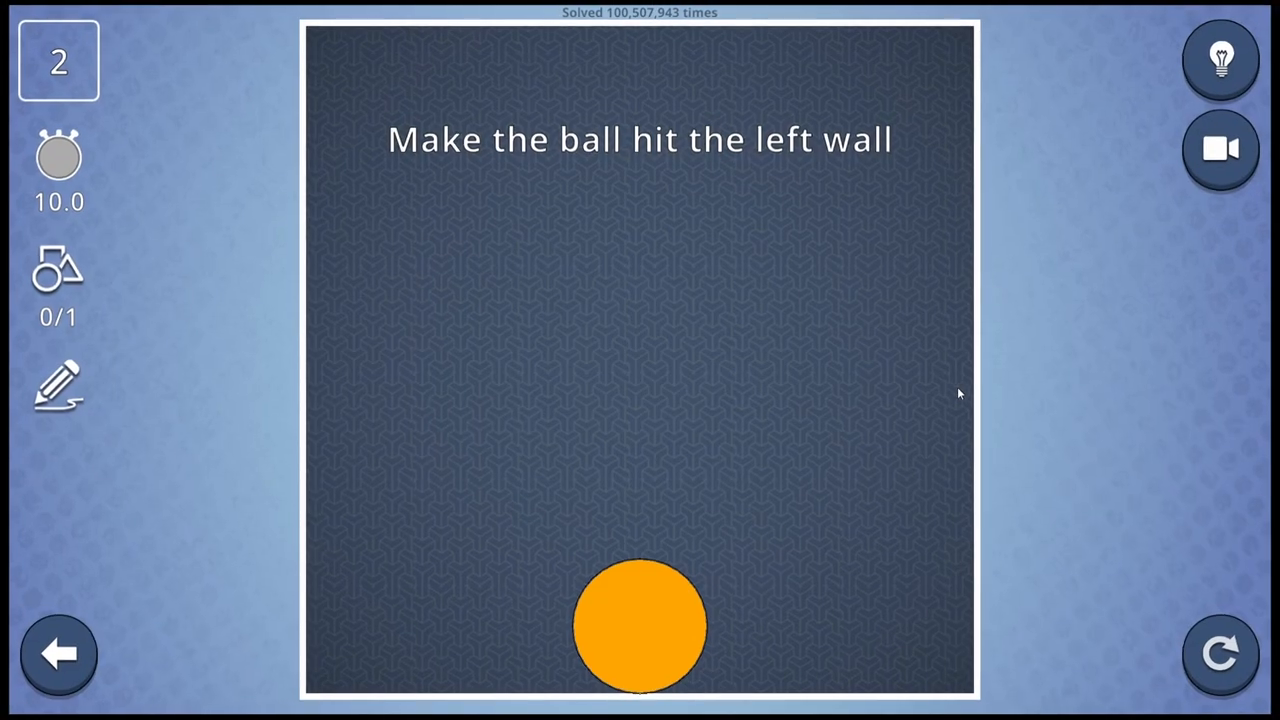
pyautogui.moveTo(700, 690); pyautogui.dragTo(965, 405)
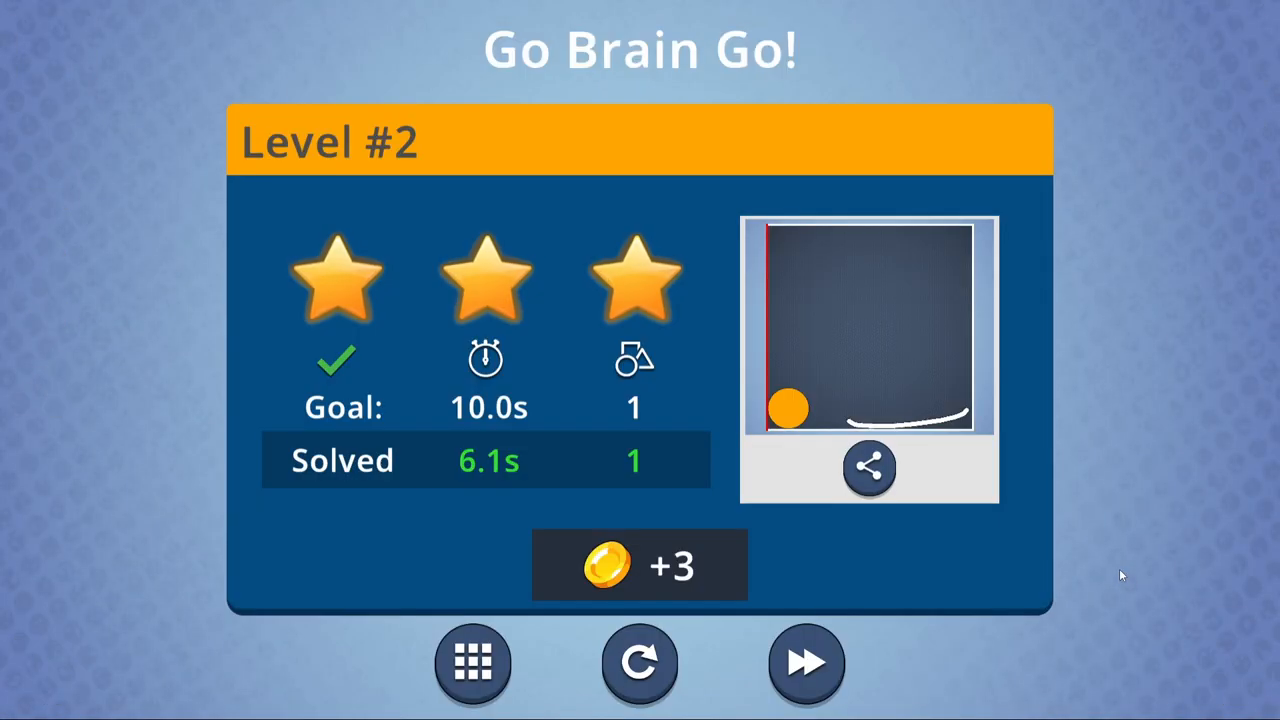
pyautogui.click(806, 662)
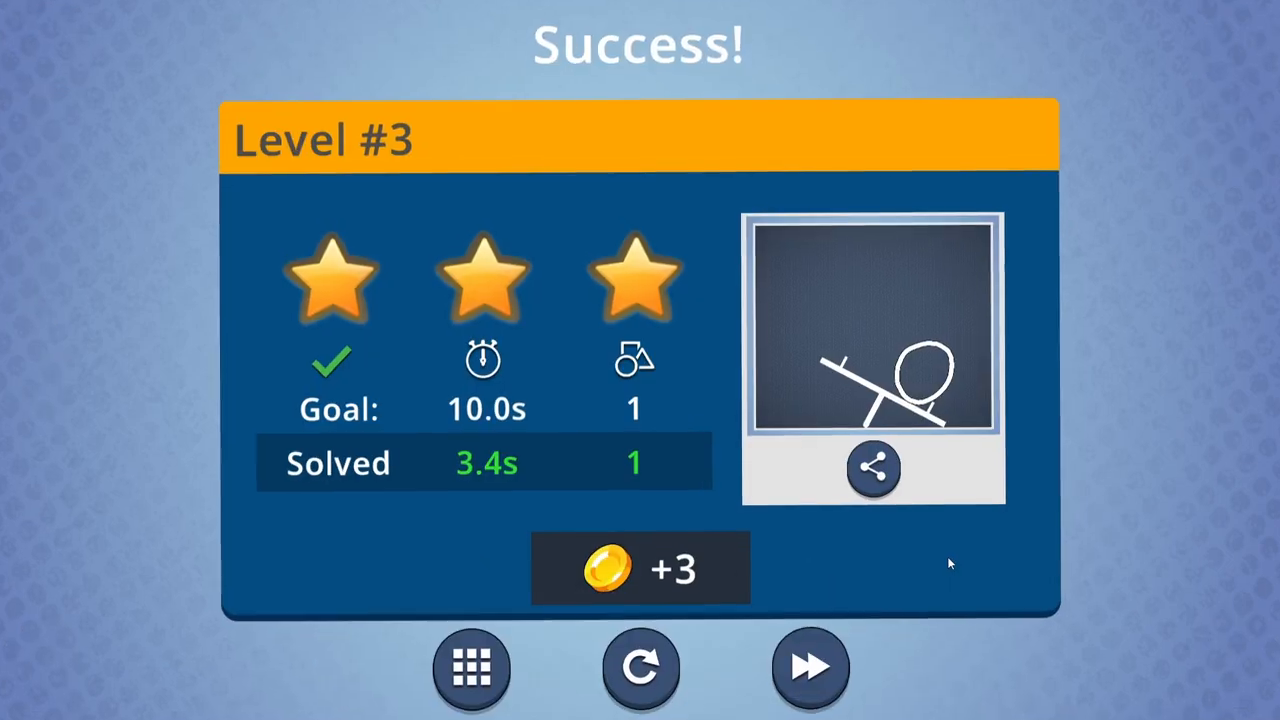
# Advance to level 4 and drop a drawn object into the glass on level 6.
pyautogui.click(810, 668)
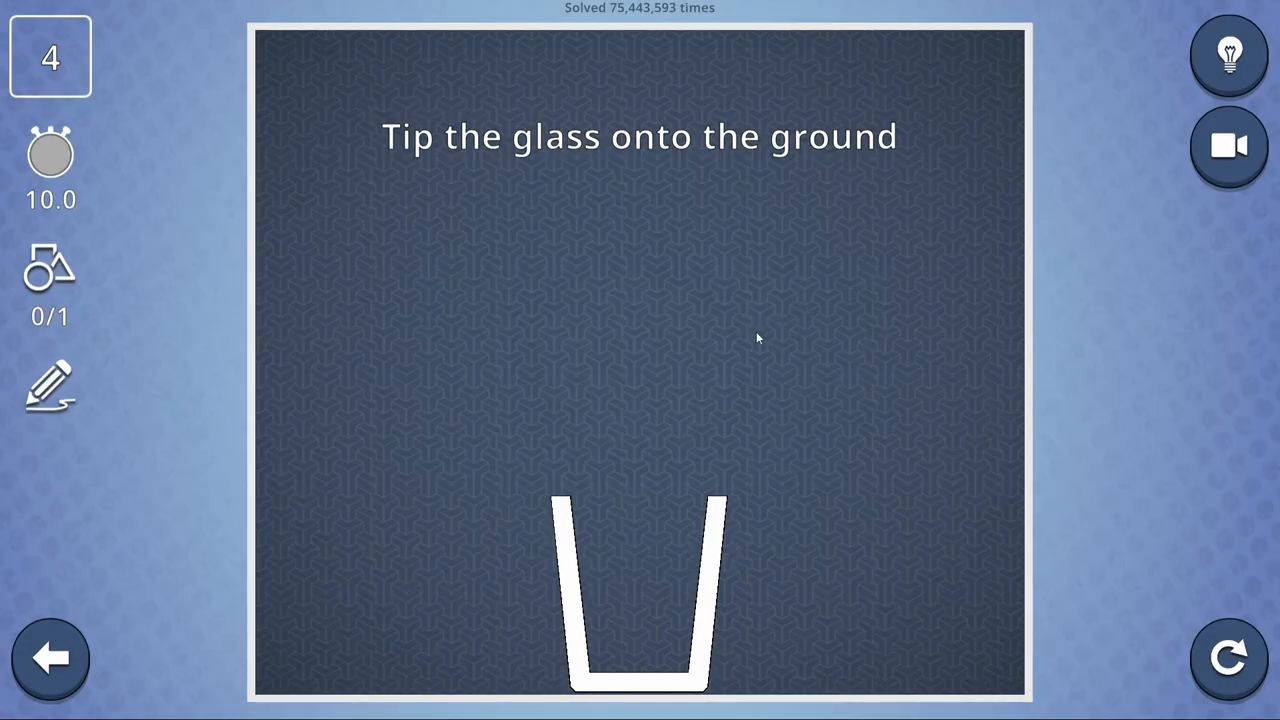
pyautogui.moveTo(690, 252)
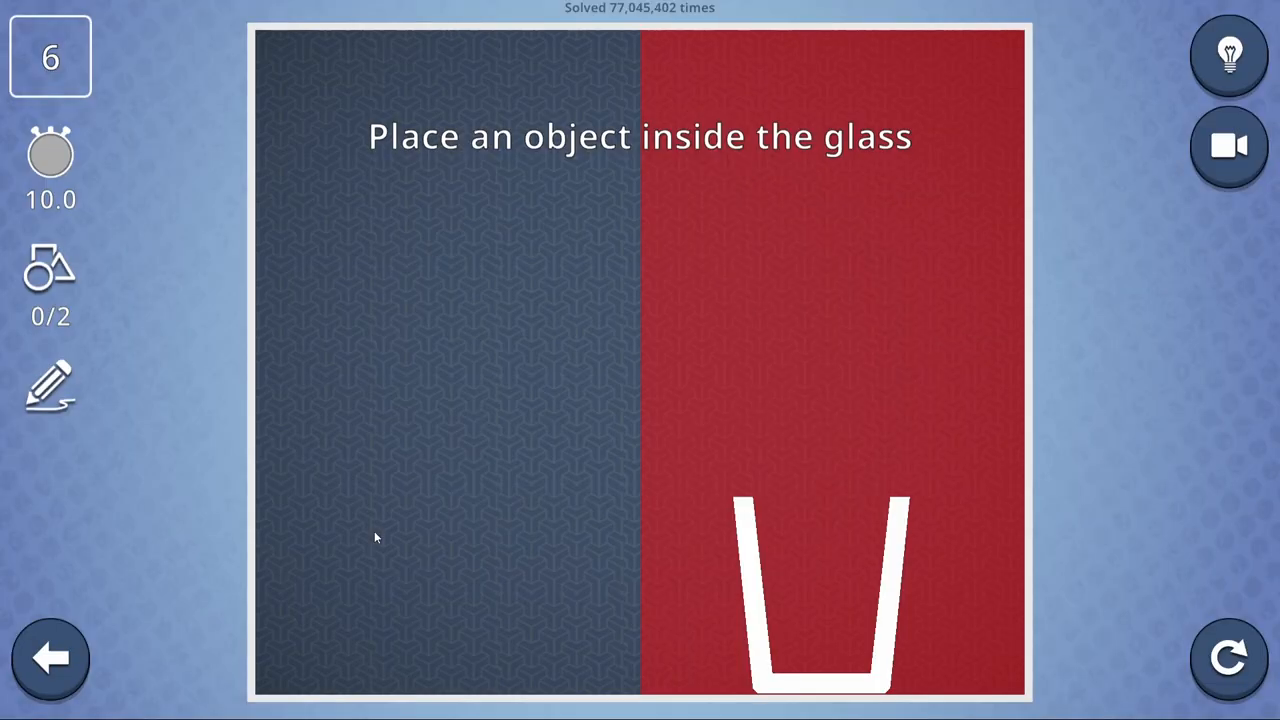
pyautogui.moveTo(320, 632)
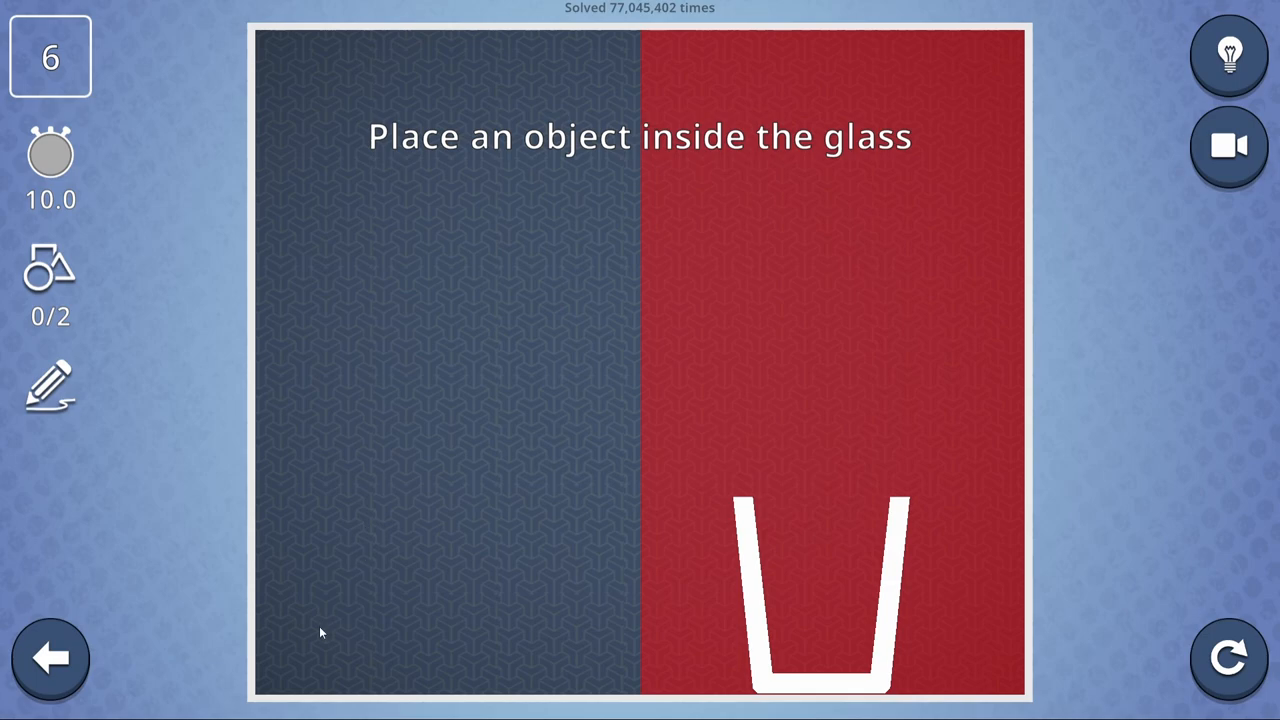
pyautogui.moveTo(280, 670); pyautogui.dragTo(600, 525)
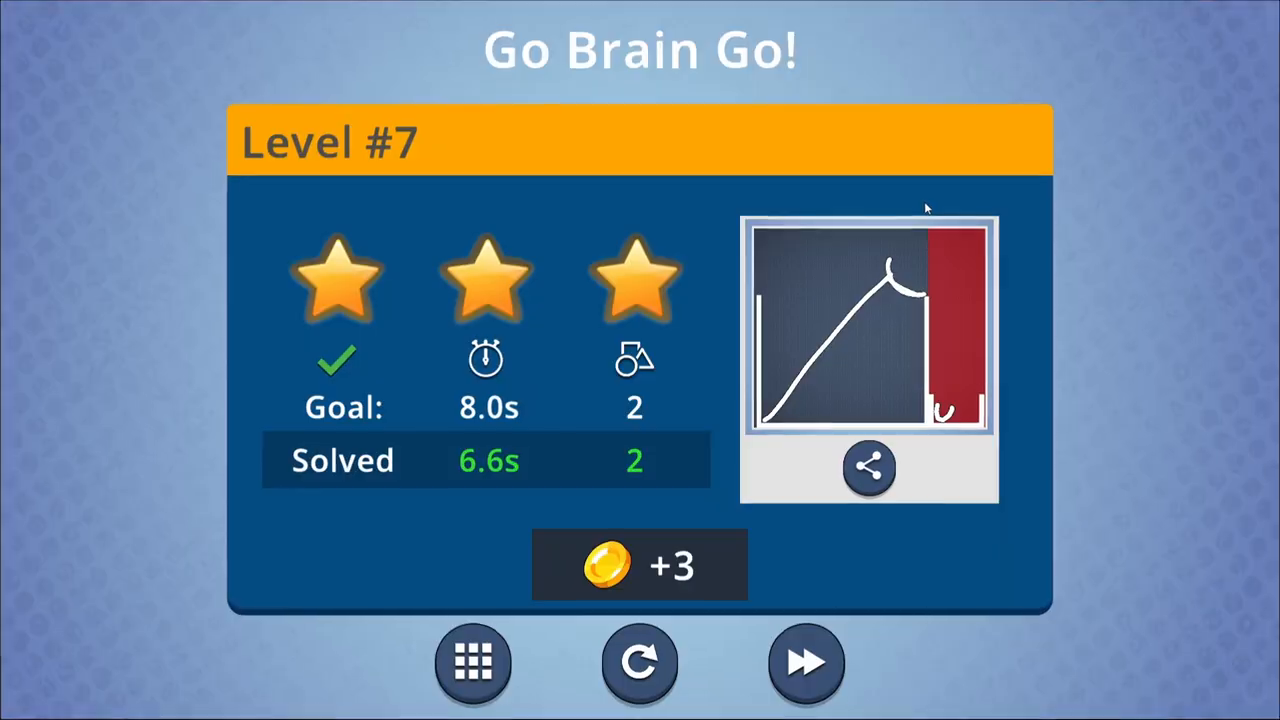
# Continue past level 7 and push the magnets together on level 11 with a drawn shape.
pyautogui.click(806, 662)
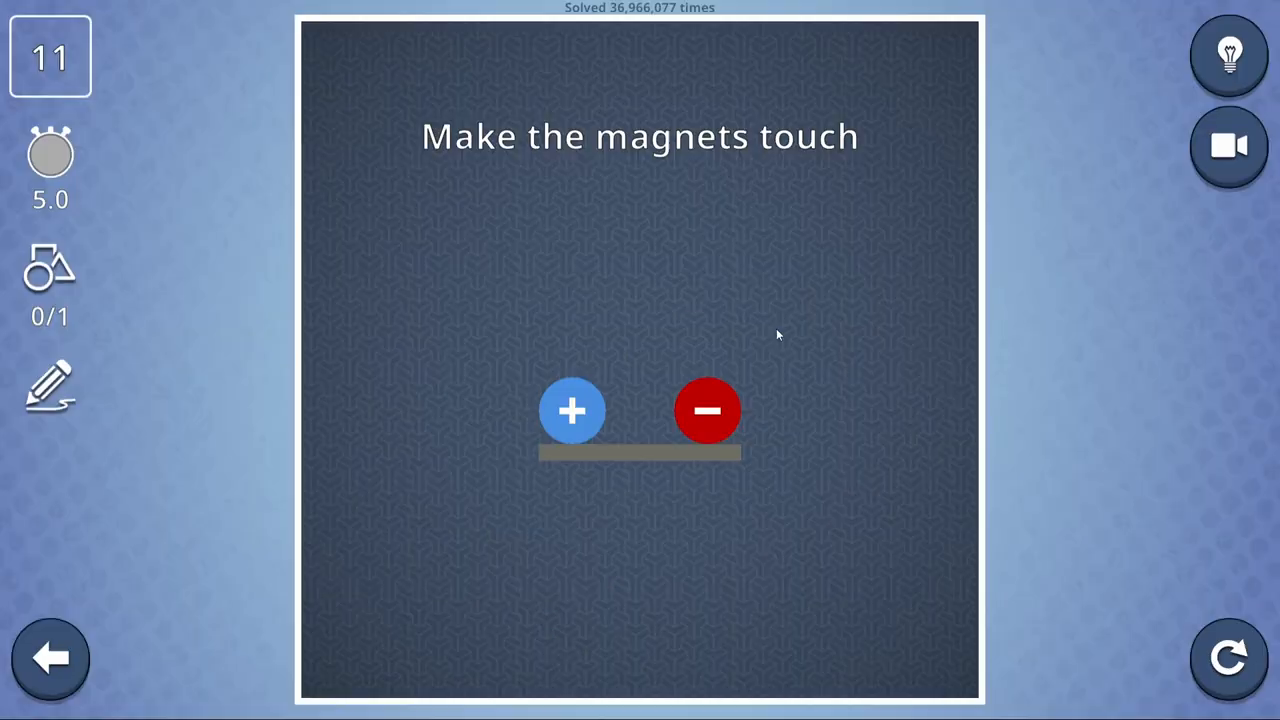
pyautogui.moveTo(876, 321)
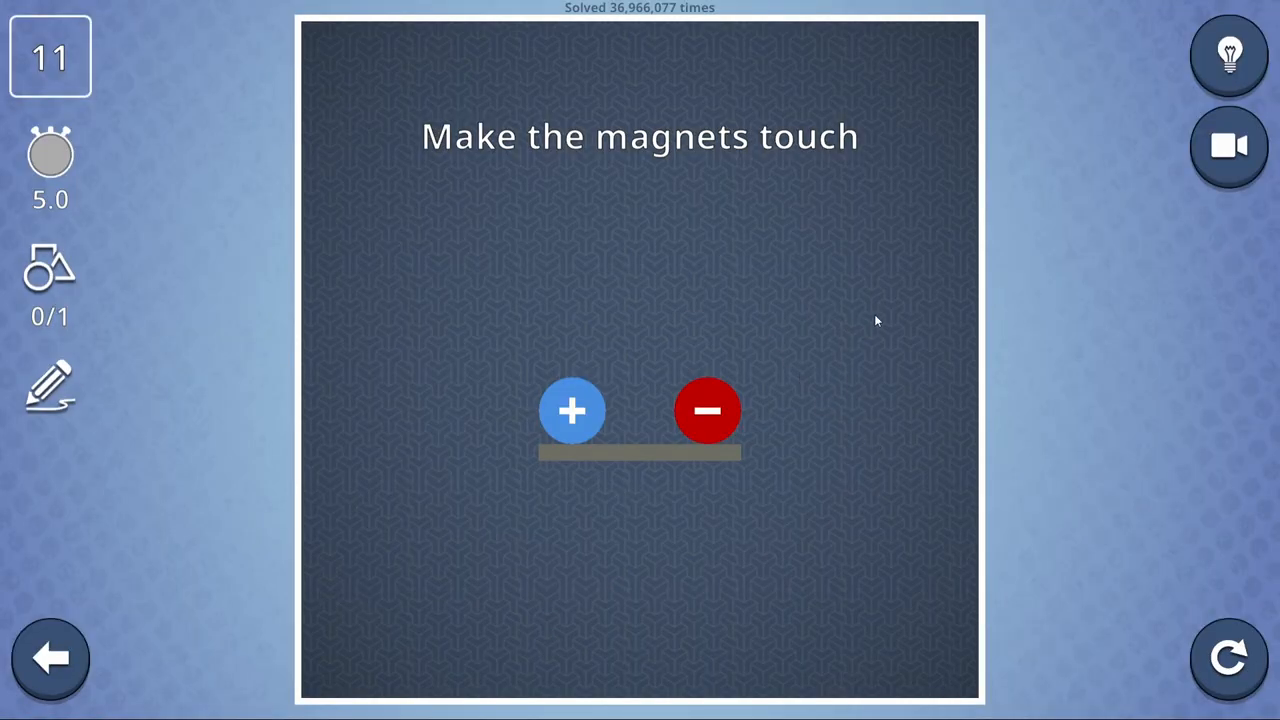
pyautogui.moveTo(826, 248); pyautogui.dragTo(963, 685)
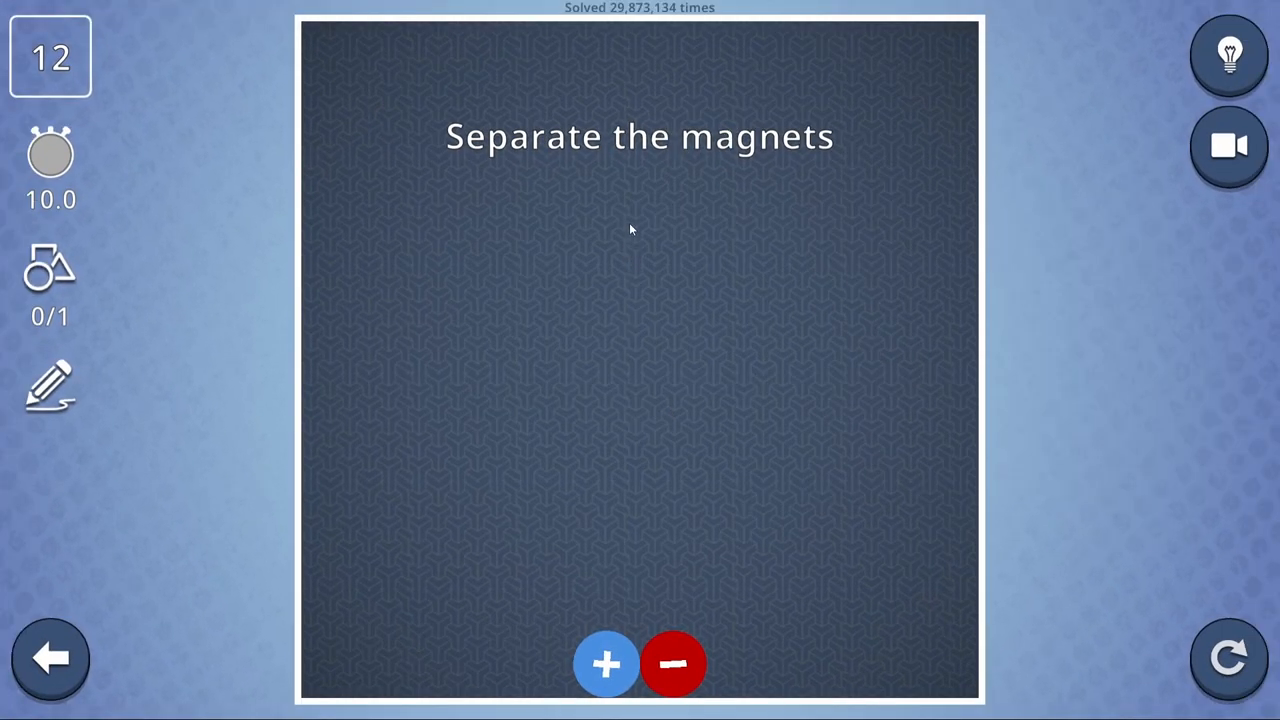
# Separate the magnets on level 12, restart level 14, and draw a shape reaching the red area.
pyautogui.moveTo(628, 222); pyautogui.dragTo(643, 610)
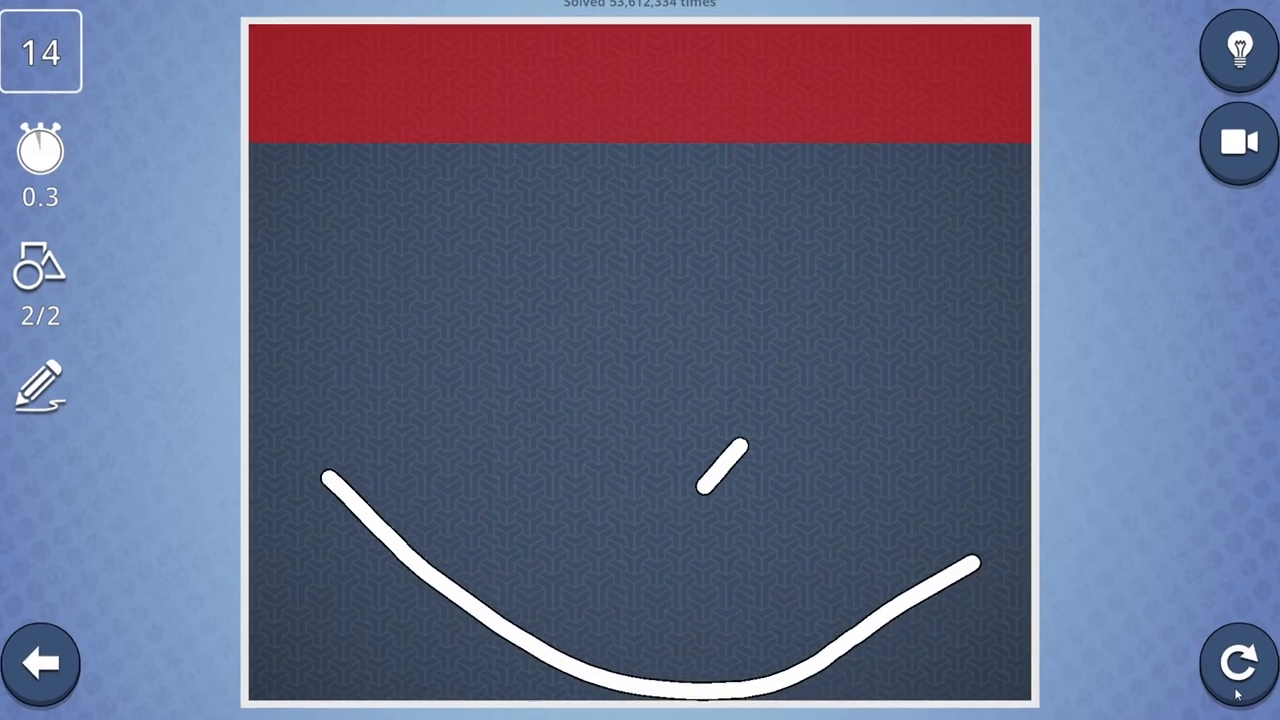
pyautogui.click(1237, 662)
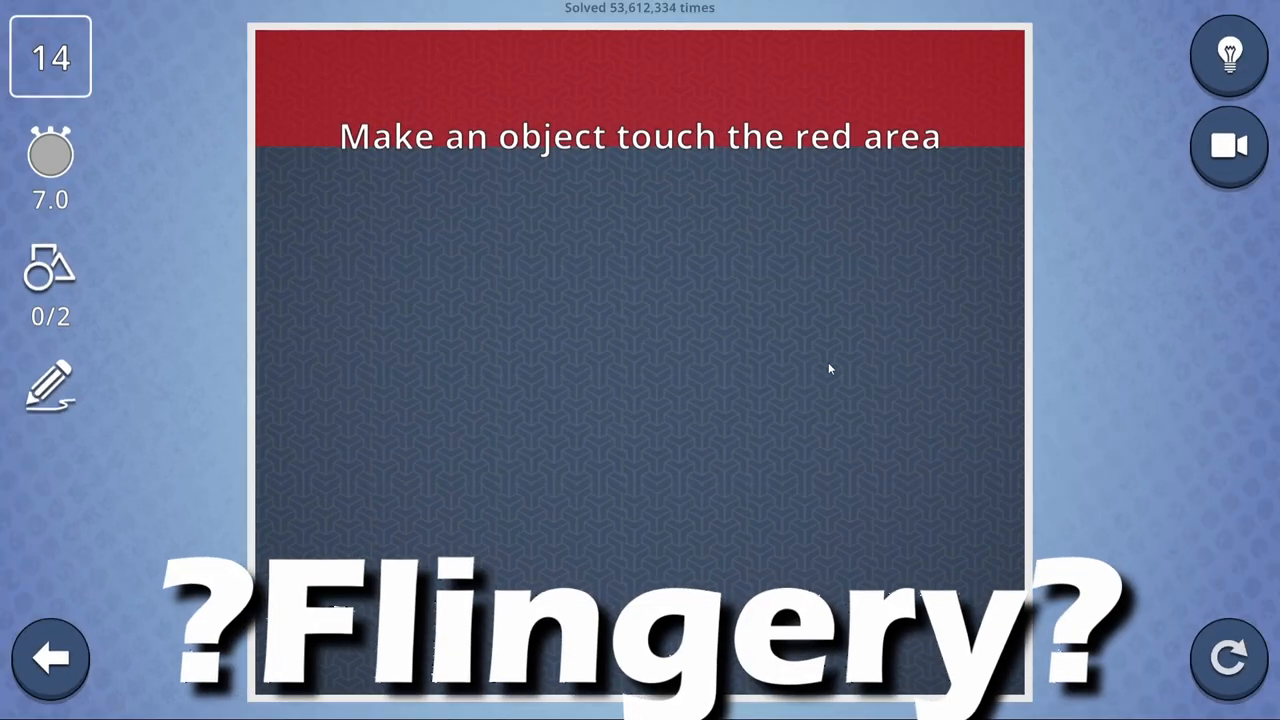
pyautogui.moveTo(330, 210); pyautogui.dragTo(920, 685)
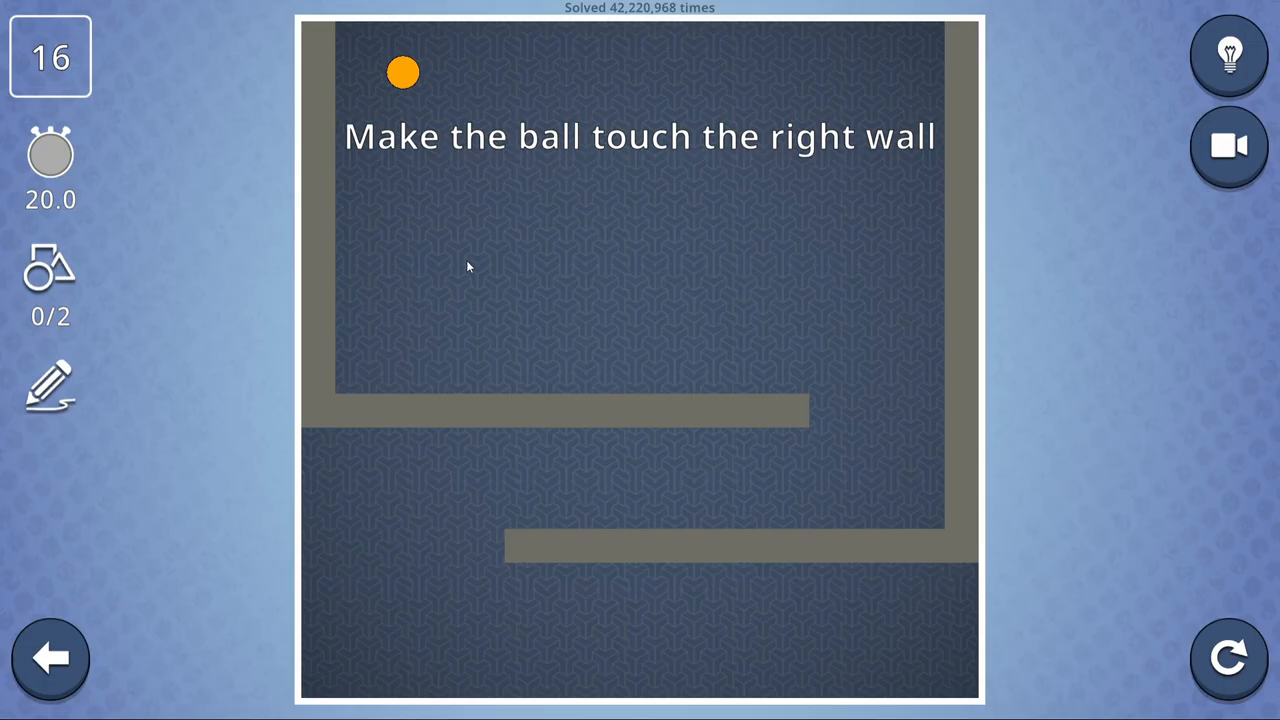
# Guide the ball to the right wall with a curve, replay for the third star, and continue to level 17.
pyautogui.moveTo(230, 130); pyautogui.dragTo(1050, 460)
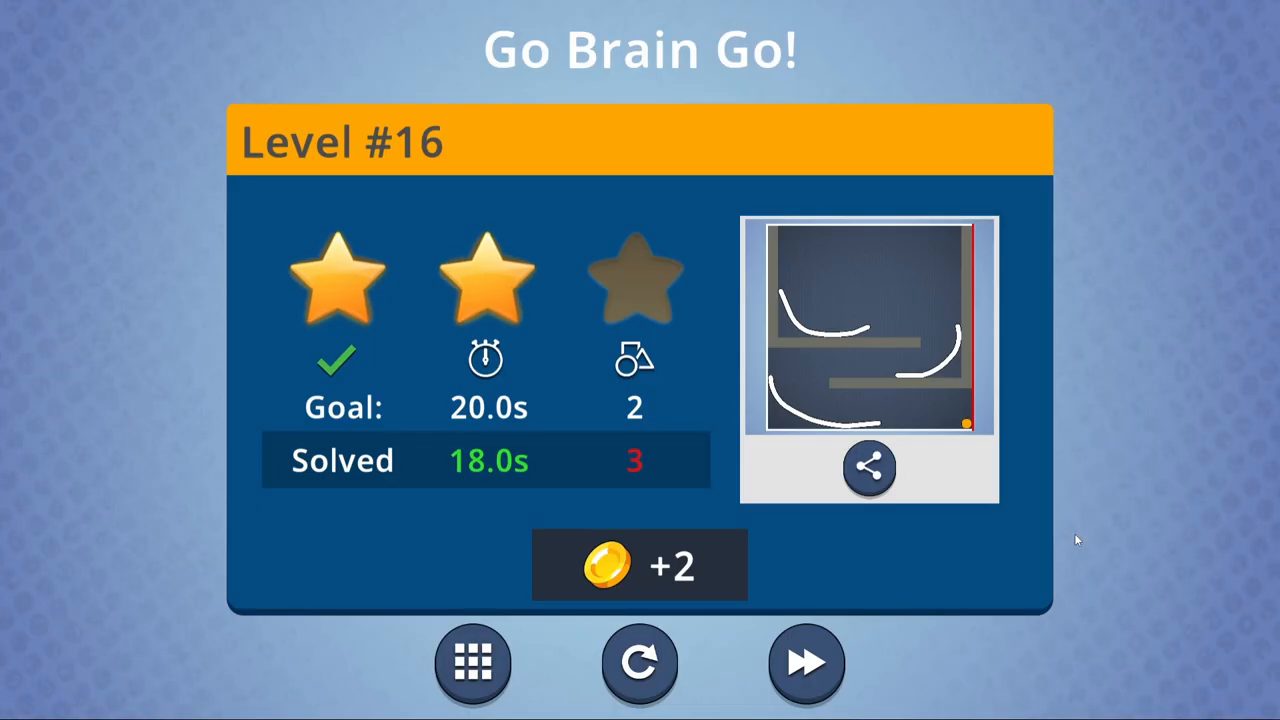
pyautogui.click(806, 663)
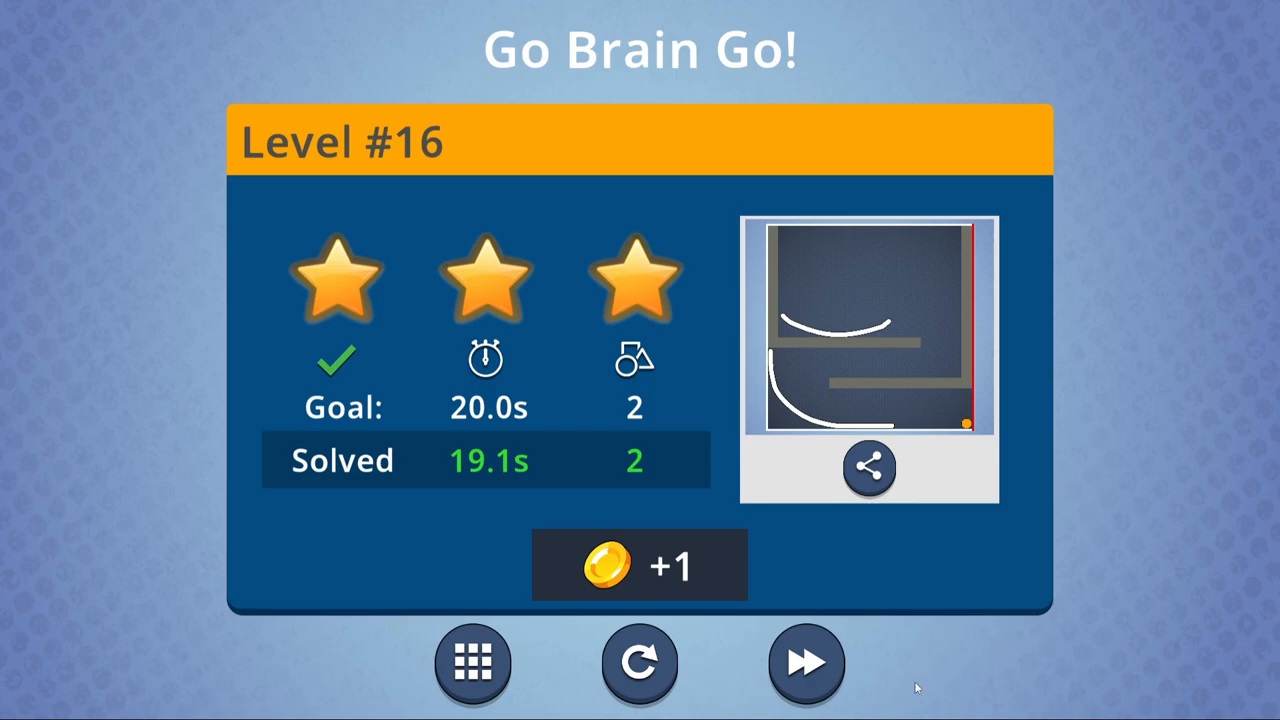
pyautogui.click(806, 663)
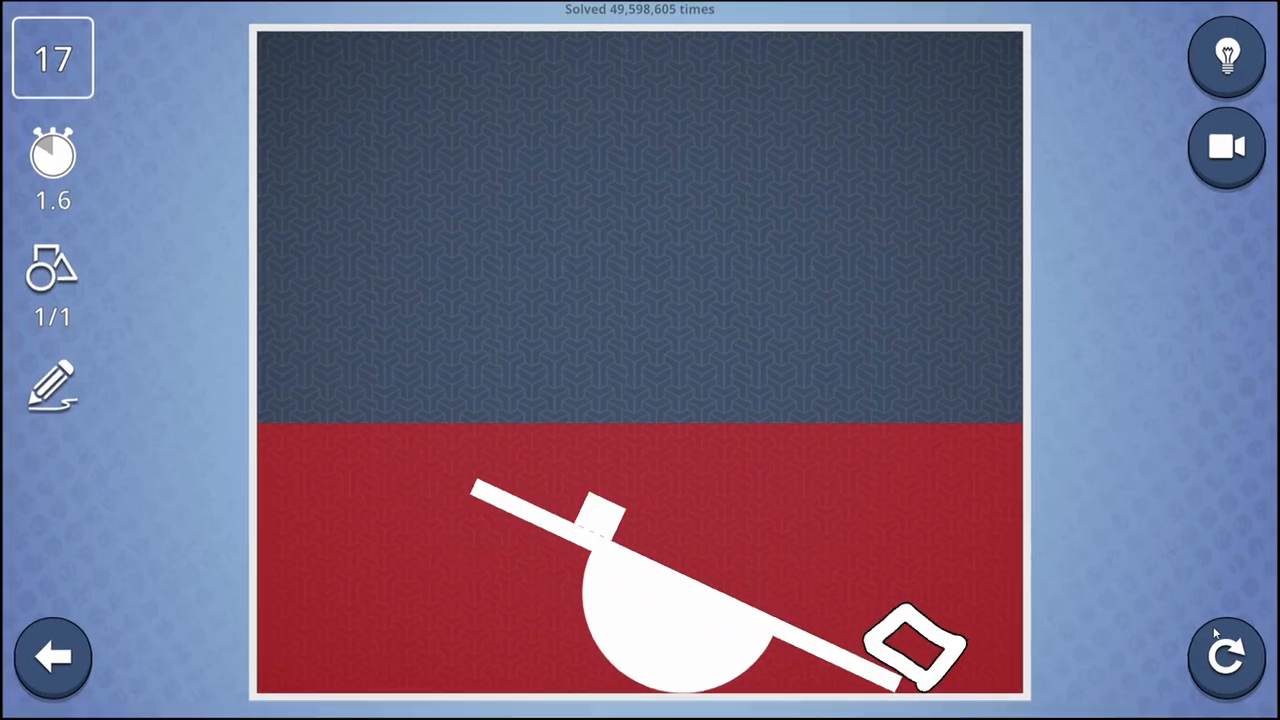
# Restart level 17 and replay it after the one-star result to earn three stars.
pyautogui.click(1226, 657)
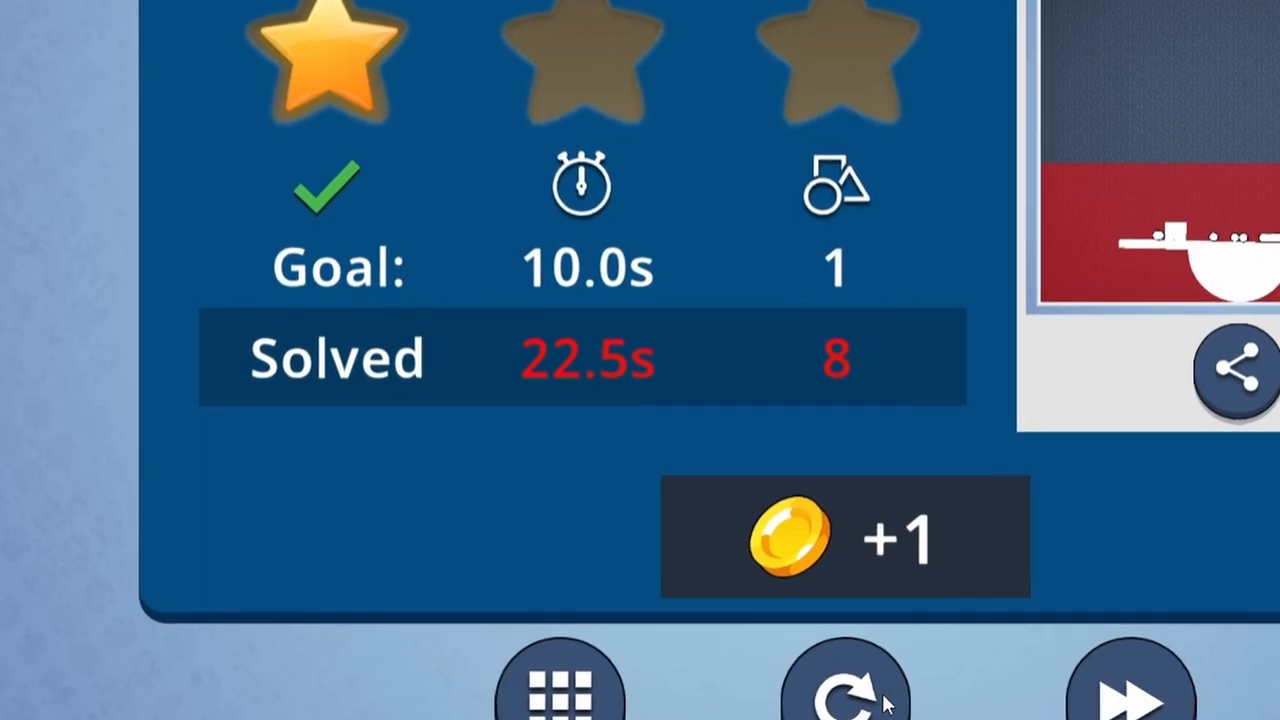
pyautogui.click(845, 675)
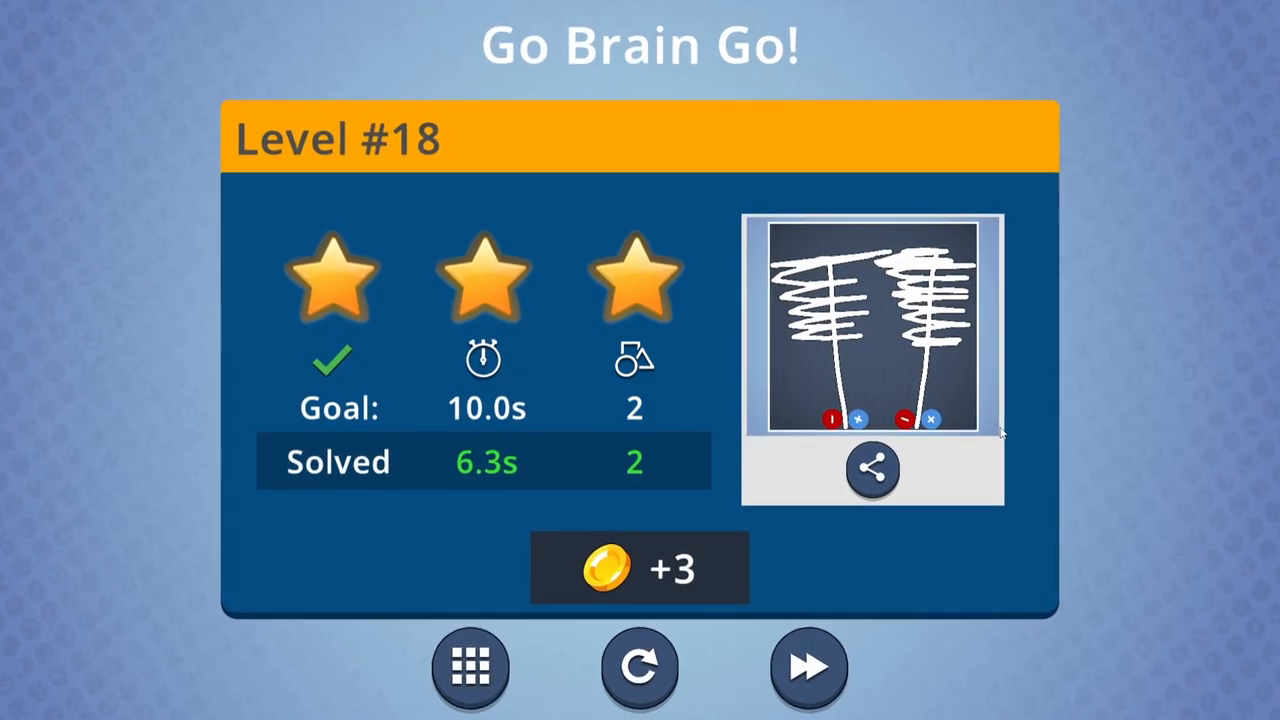
# Return to the level grid and open level 19, 'Make the magnets touch'.
pyautogui.click(470, 667)
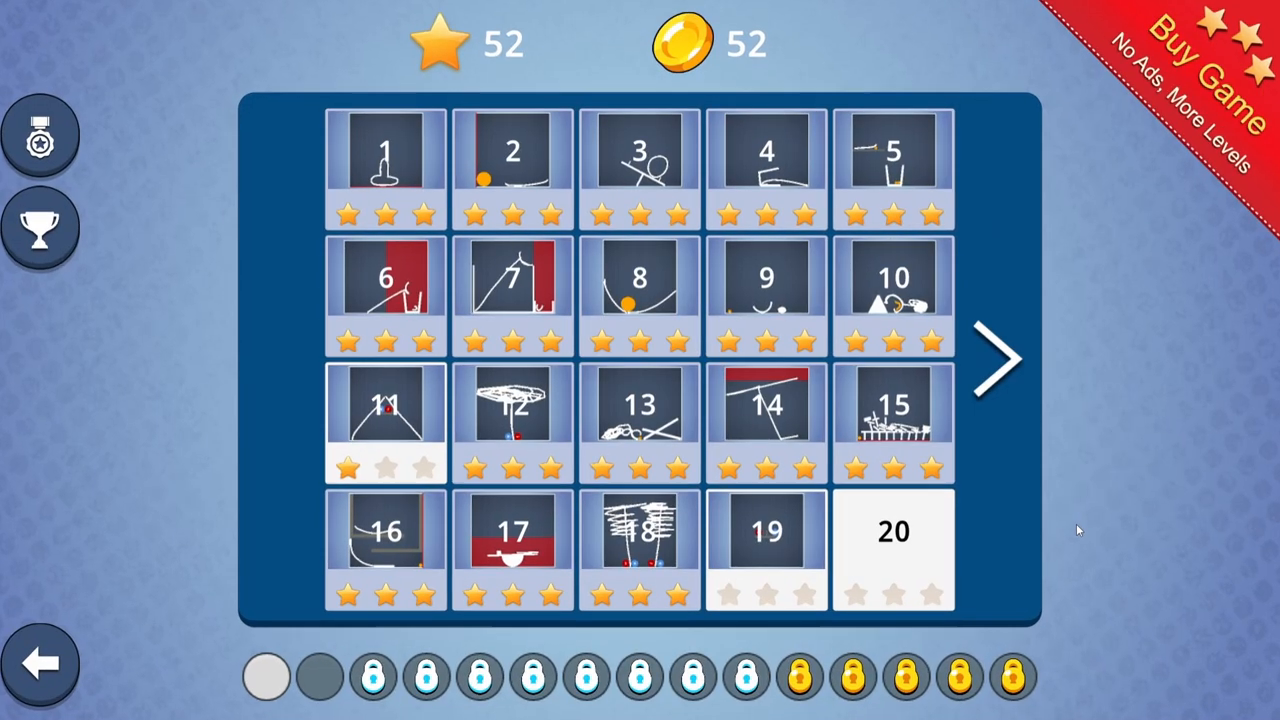
pyautogui.click(766, 530)
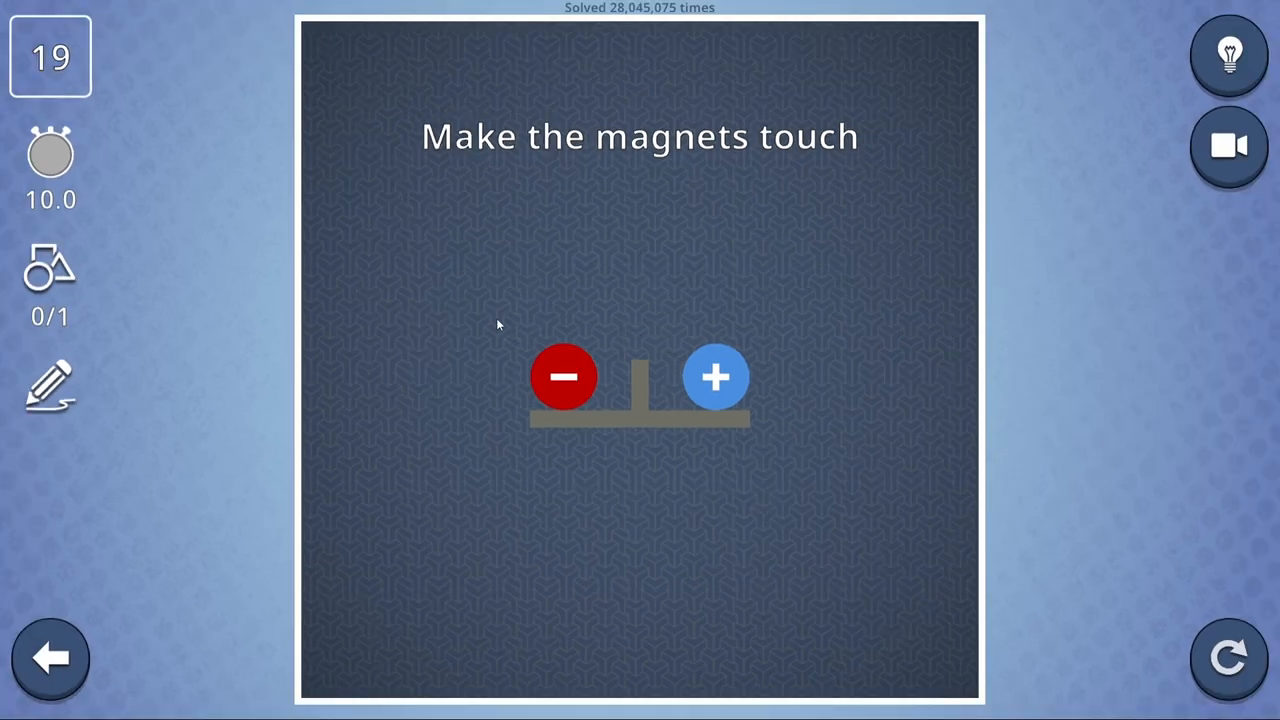
pyautogui.moveTo(523, 352)
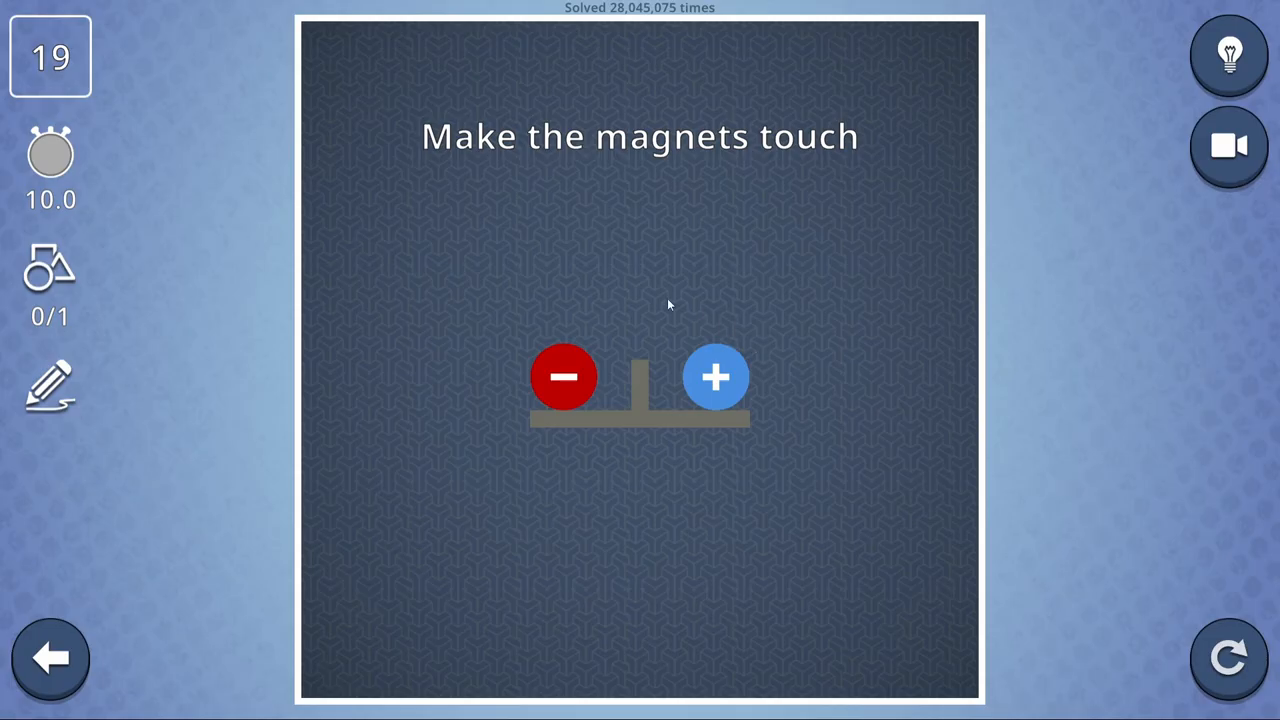
pyautogui.moveTo(733, 461)
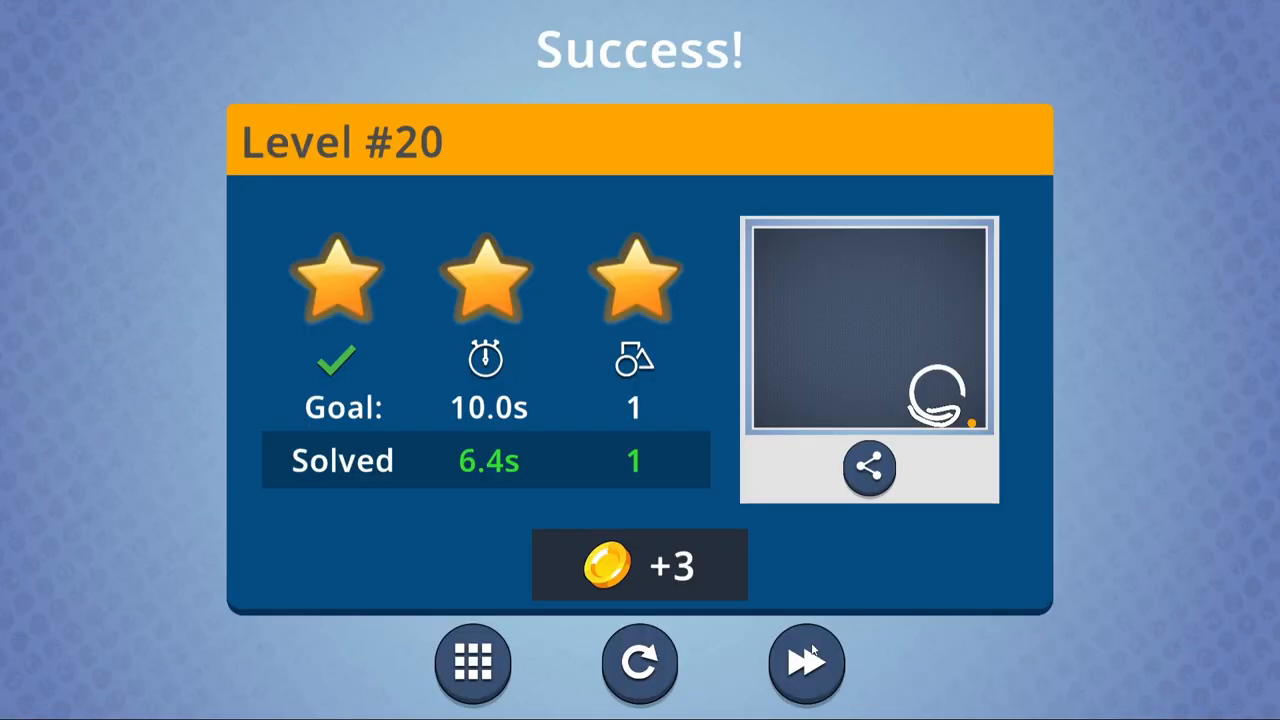
# Move on to level 21, 'Place an object inside the glass'.
pyautogui.click(806, 663)
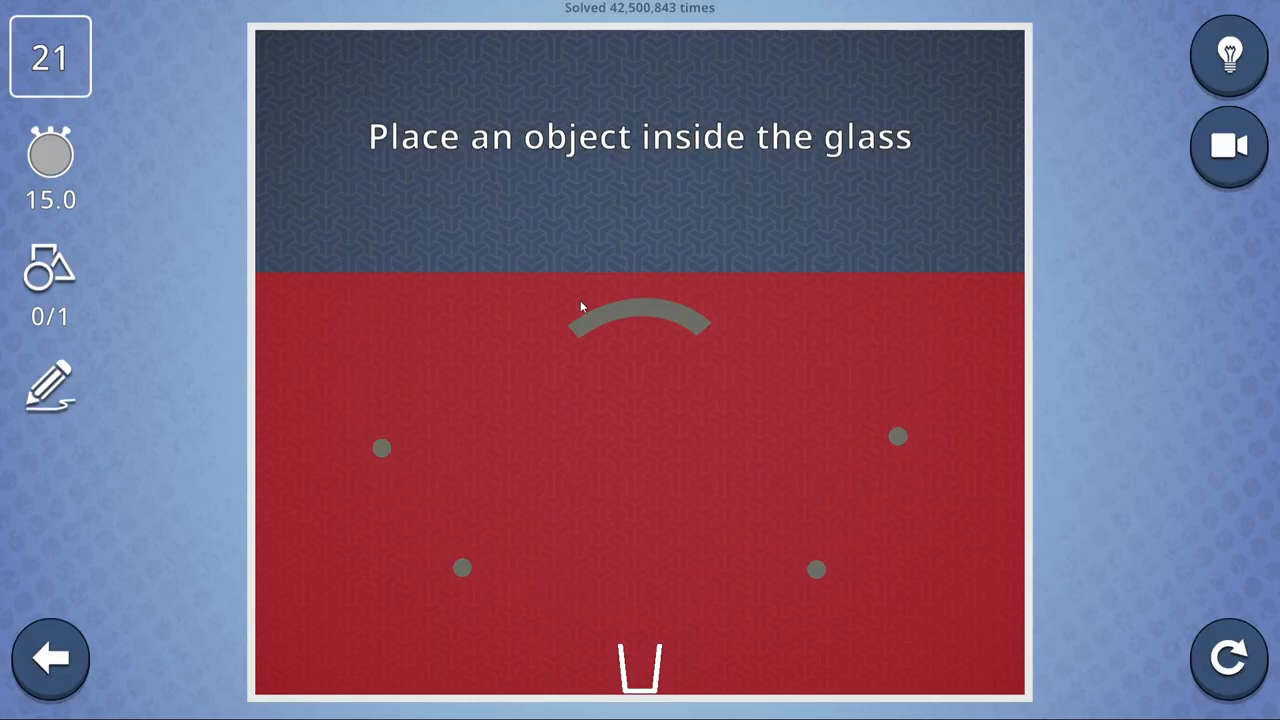
pyautogui.moveTo(425, 219)
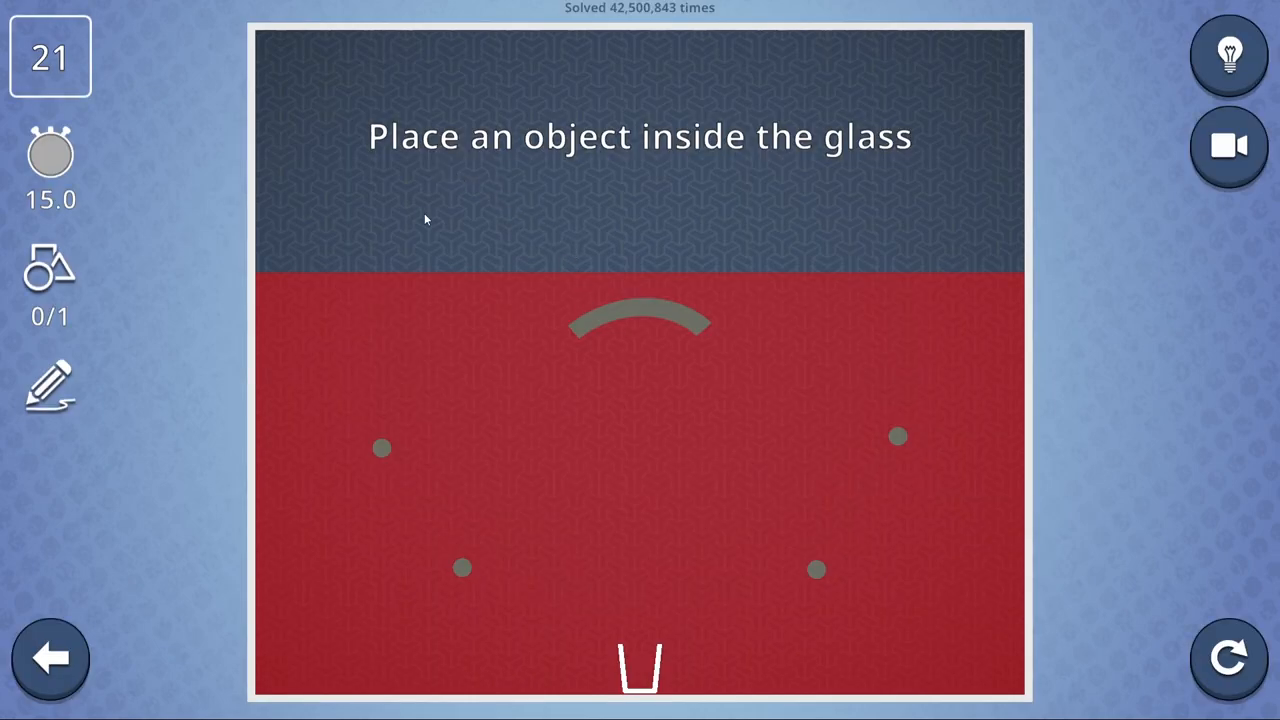
pyautogui.moveTo(391, 164)
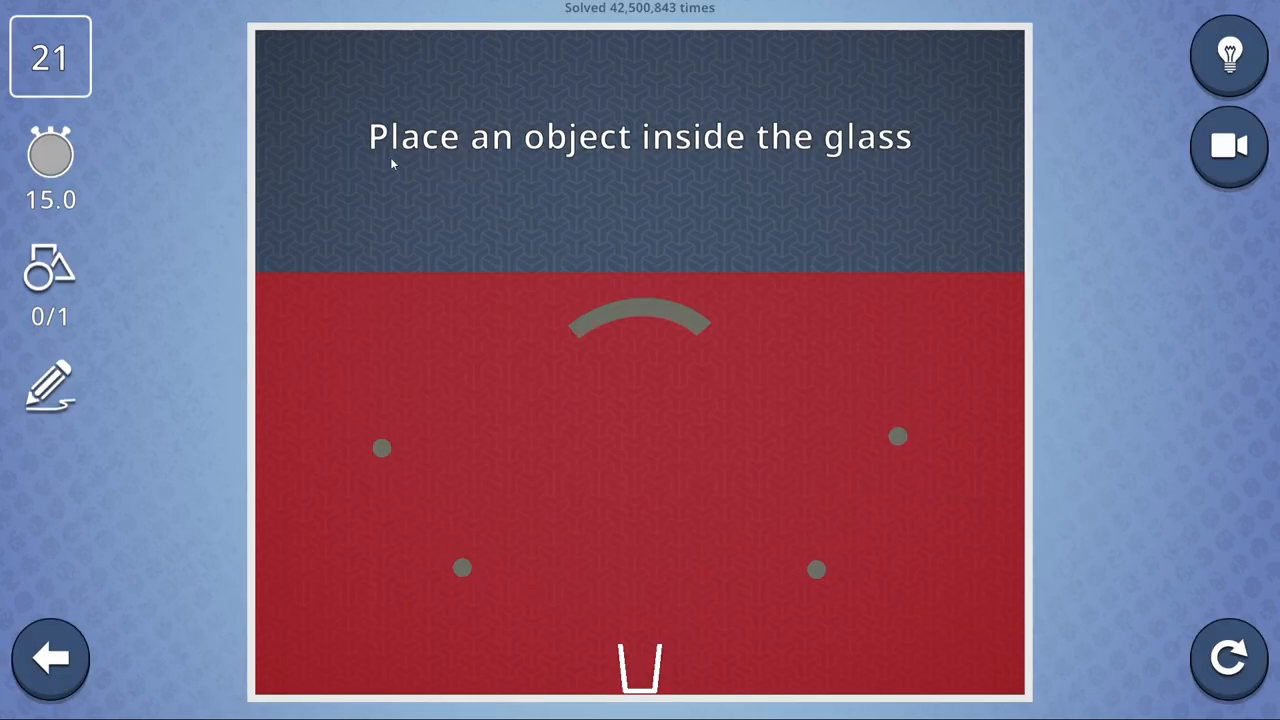
pyautogui.moveTo(418, 450)
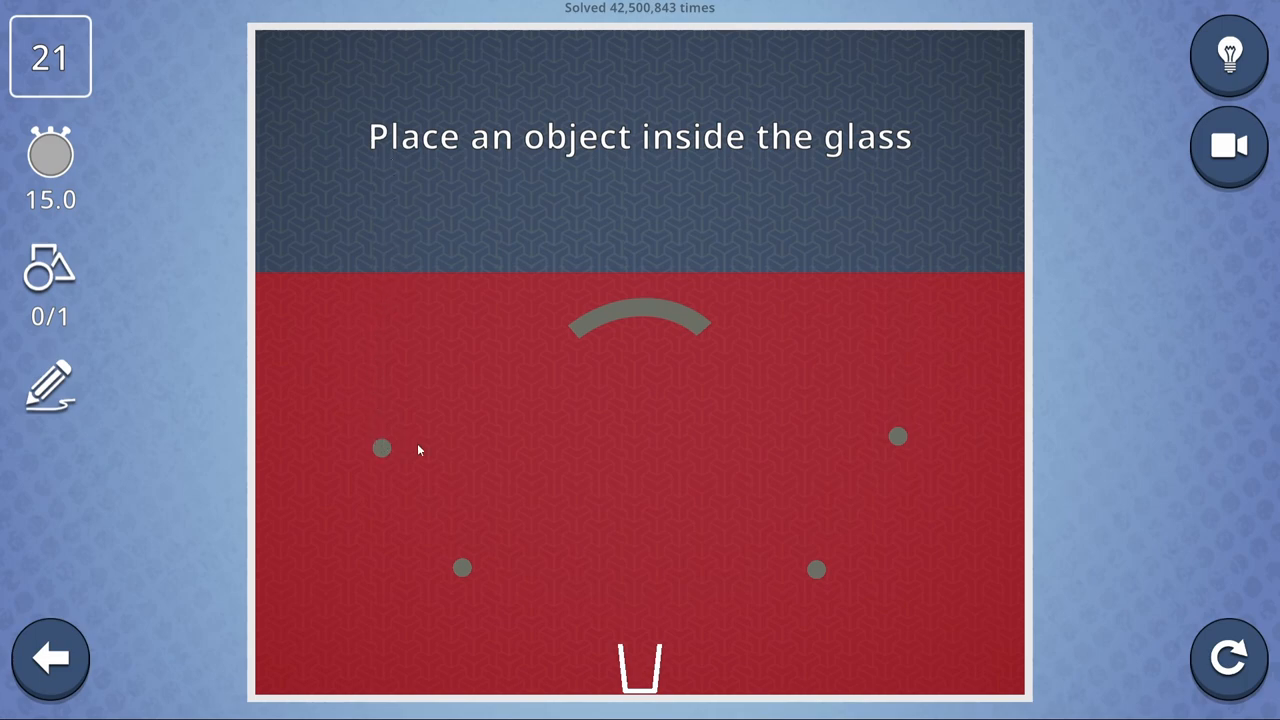
pyautogui.moveTo(602, 520)
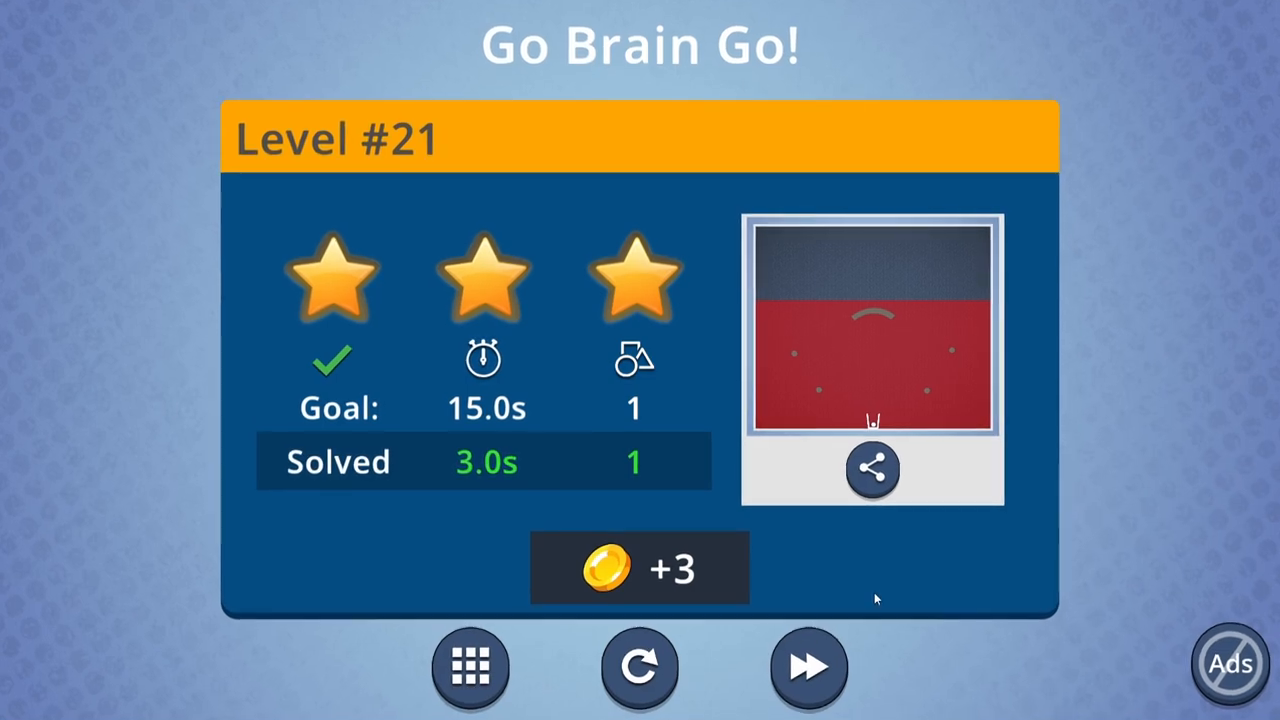
# Continue to level 22 and restart it before drawing beside the orange block.
pyautogui.click(808, 667)
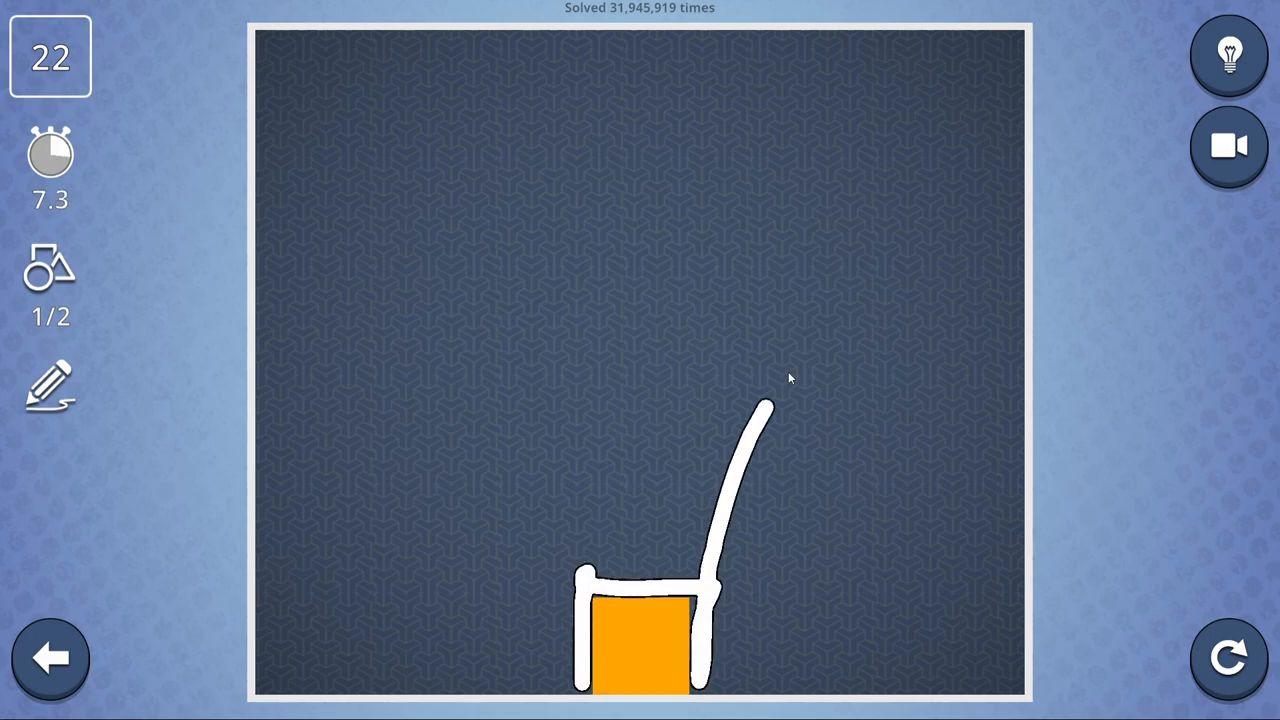
pyautogui.click(1228, 658)
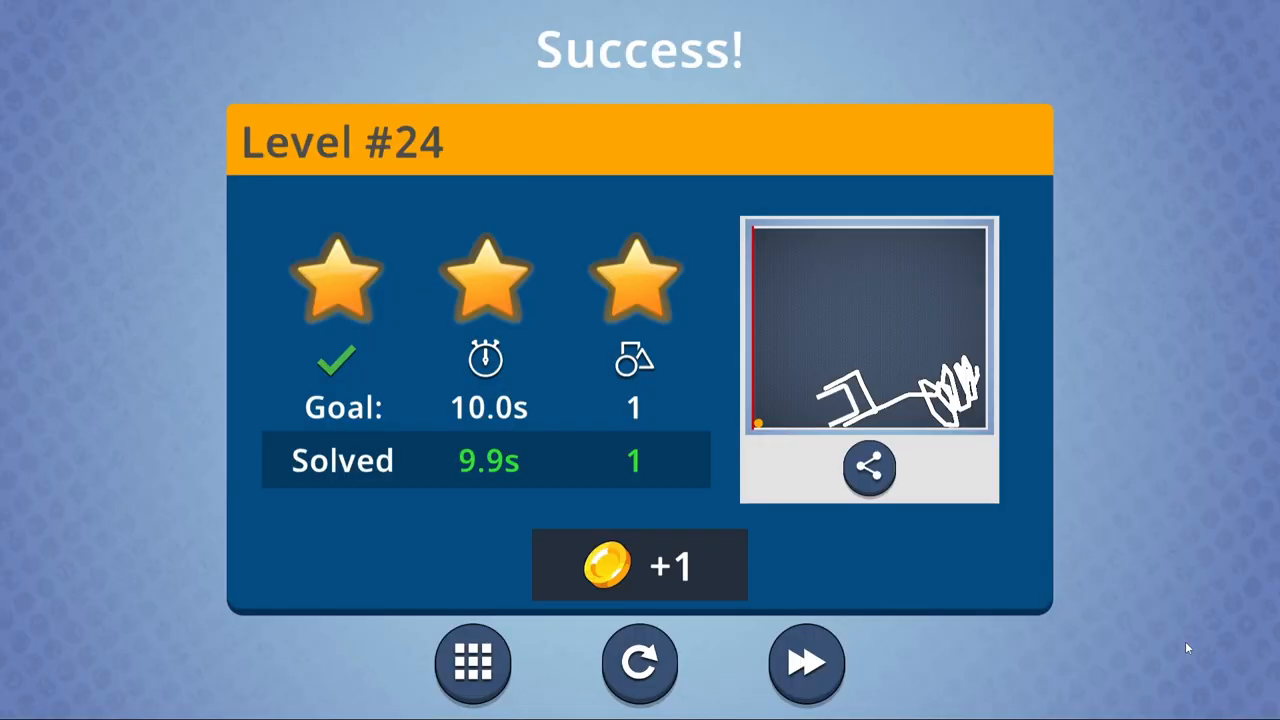
# Advance to level 25, restart after the failed try, and draw a shape rolling the ring rightward.
pyautogui.click(806, 662)
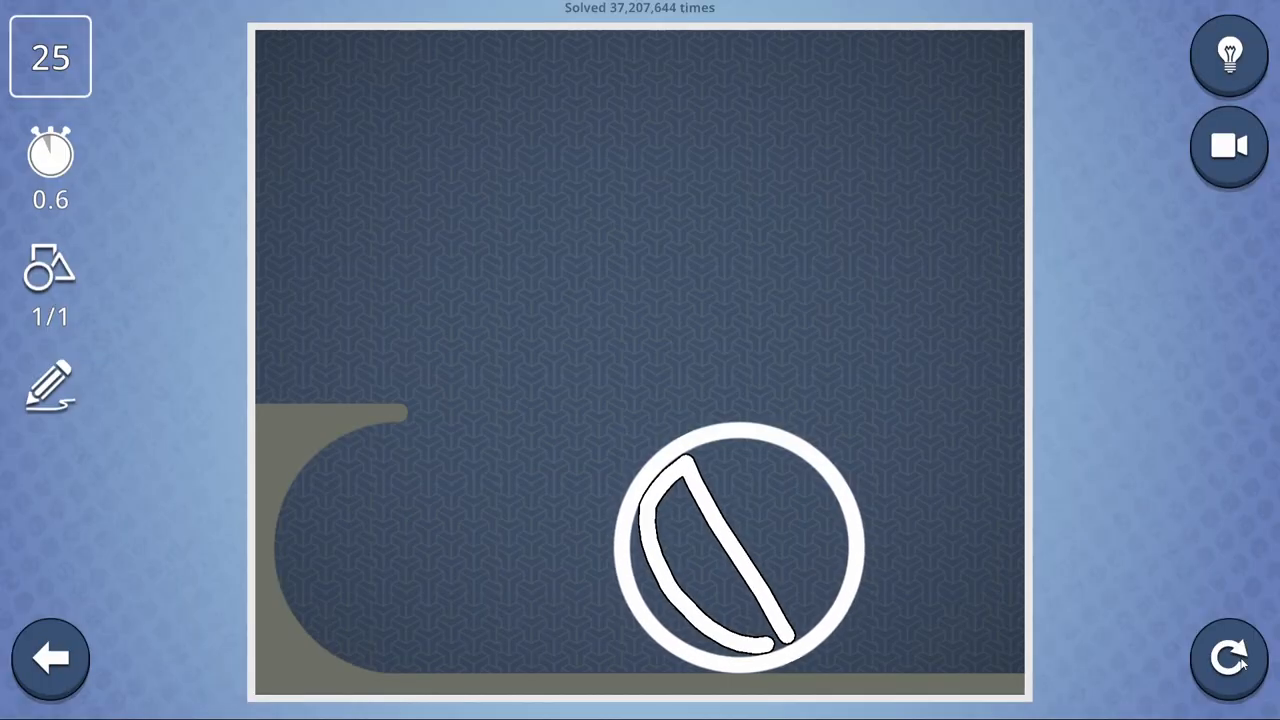
pyautogui.click(1228, 657)
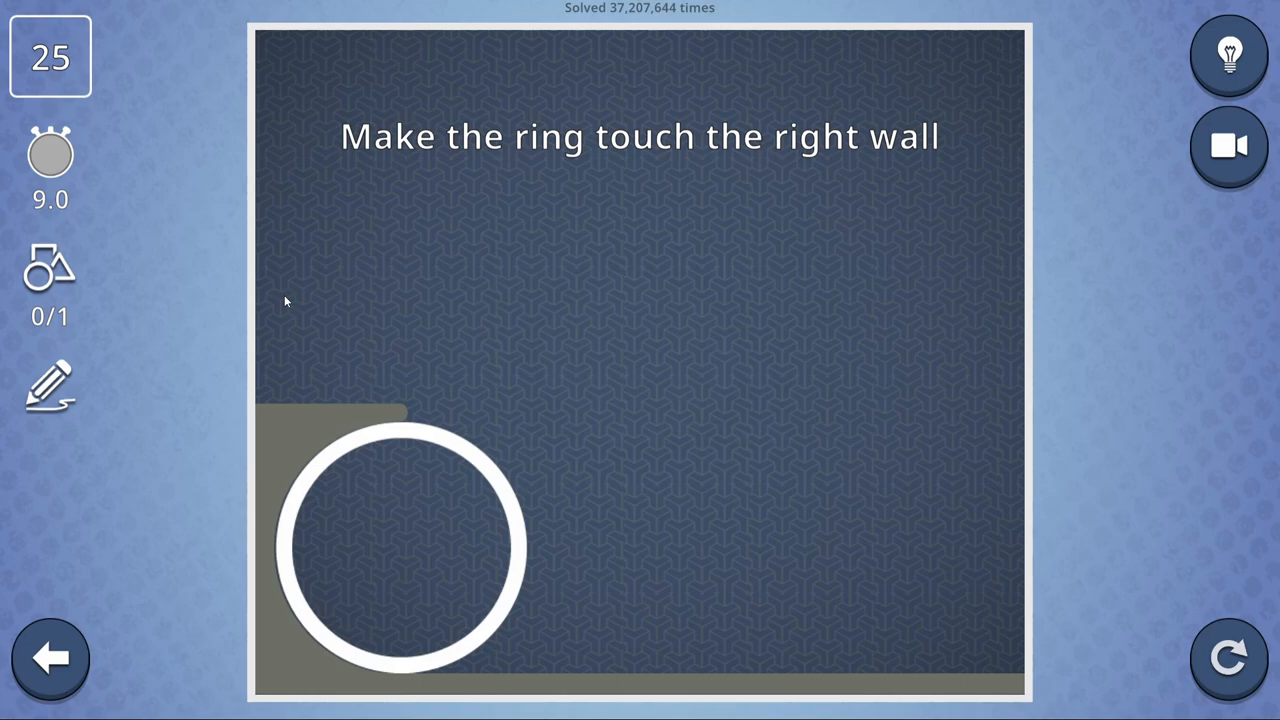
pyautogui.moveTo(268, 268); pyautogui.dragTo(510, 423)
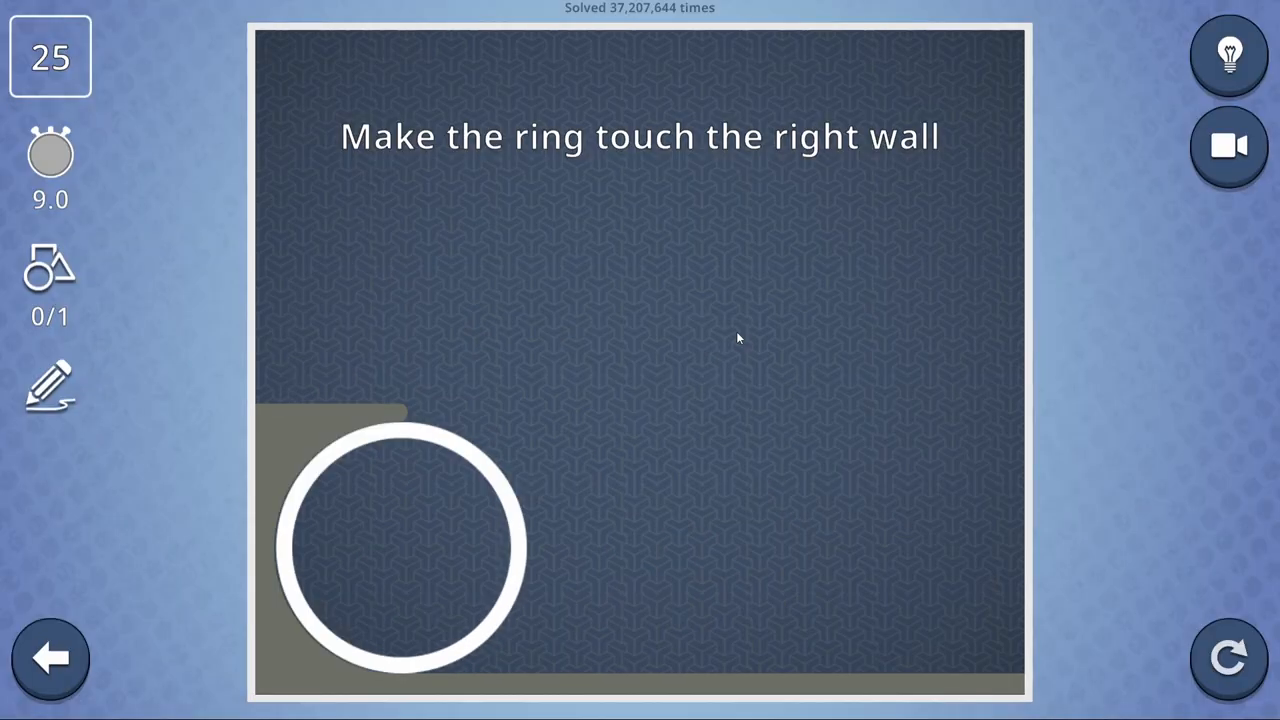
pyautogui.moveTo(604, 386)
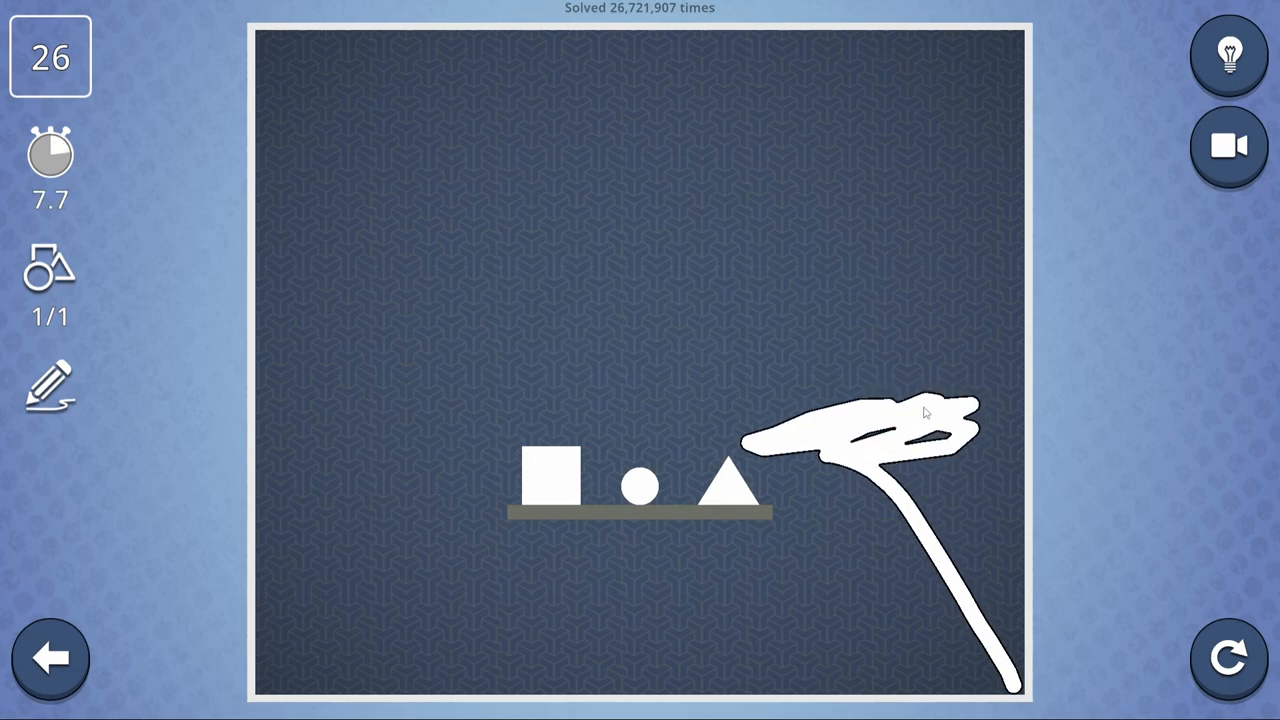
# Restart level 26 and draw two sweeping shapes to knock objects off the platform.
pyautogui.click(1228, 658)
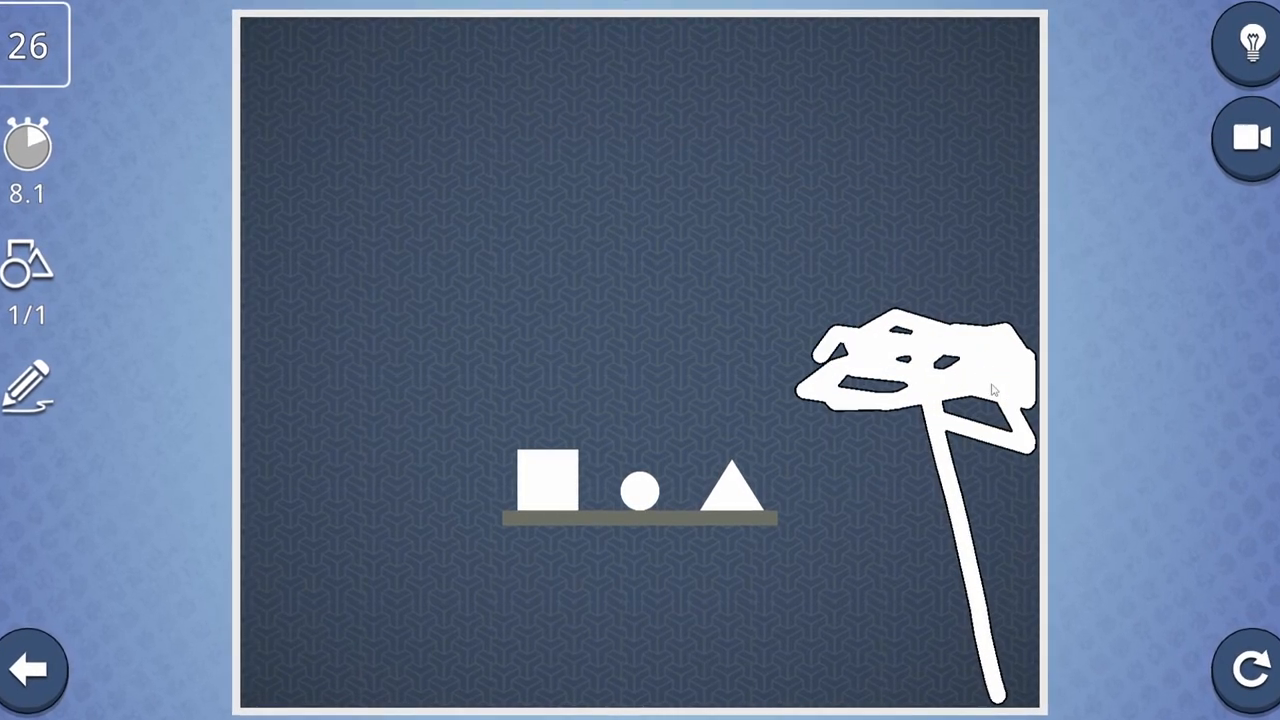
pyautogui.click(1249, 669)
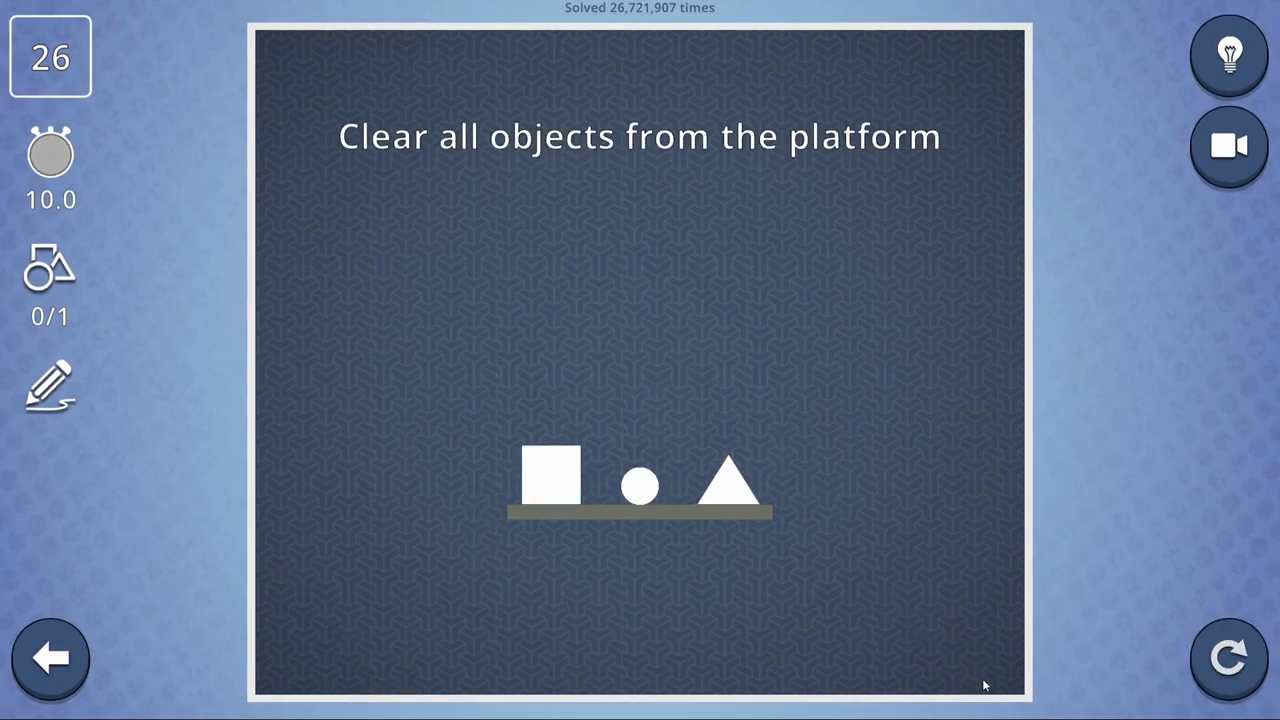
pyautogui.moveTo(297, 690); pyautogui.dragTo(440, 375)
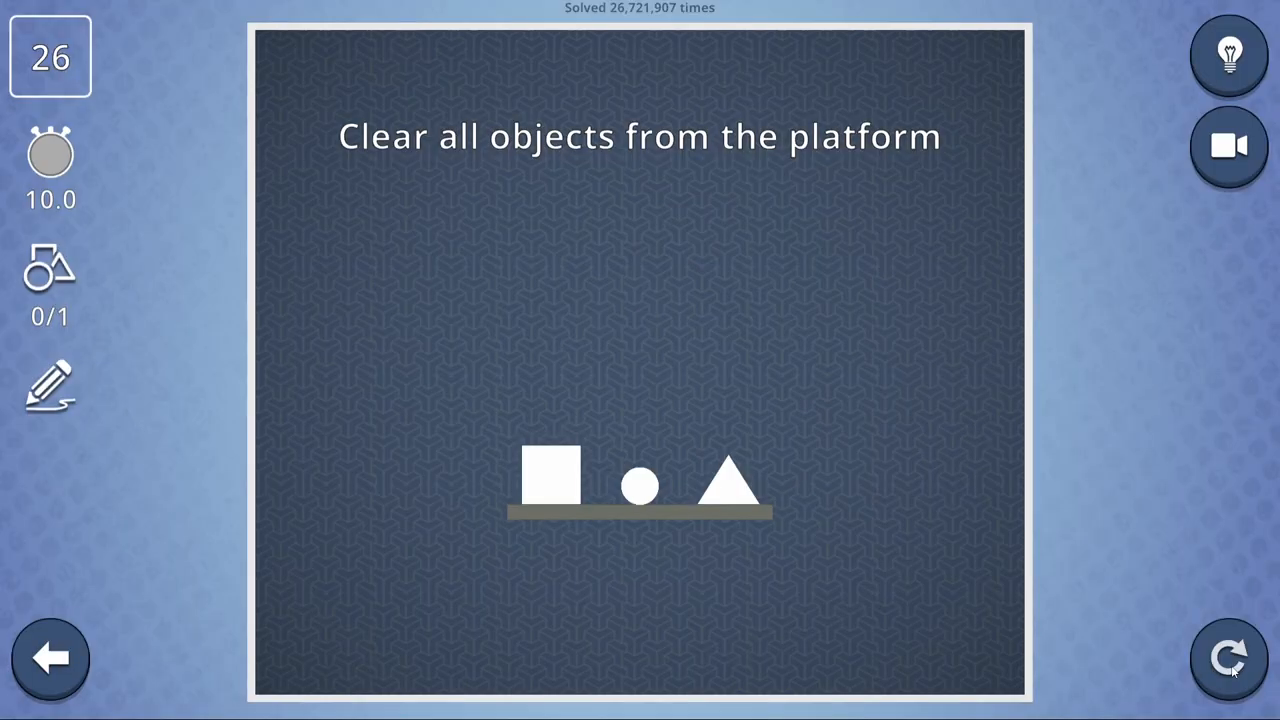
pyautogui.moveTo(905, 317)
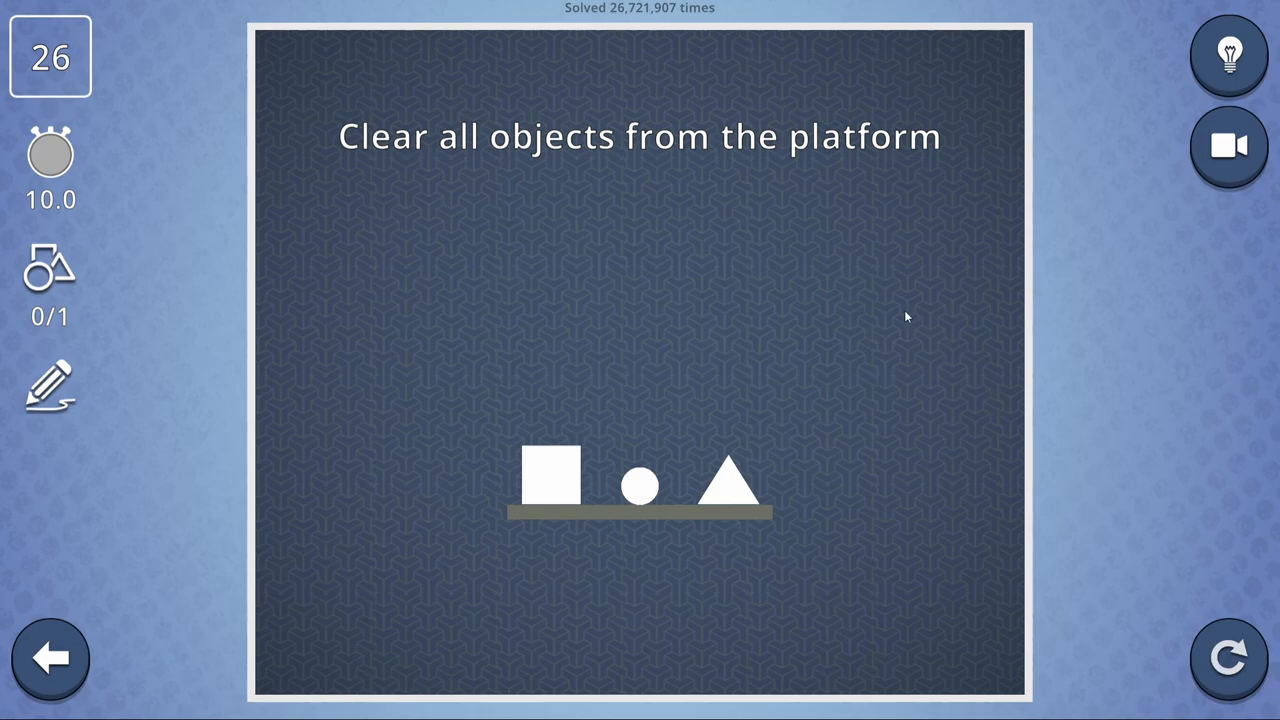
pyautogui.moveTo(700, 225); pyautogui.dragTo(870, 185)
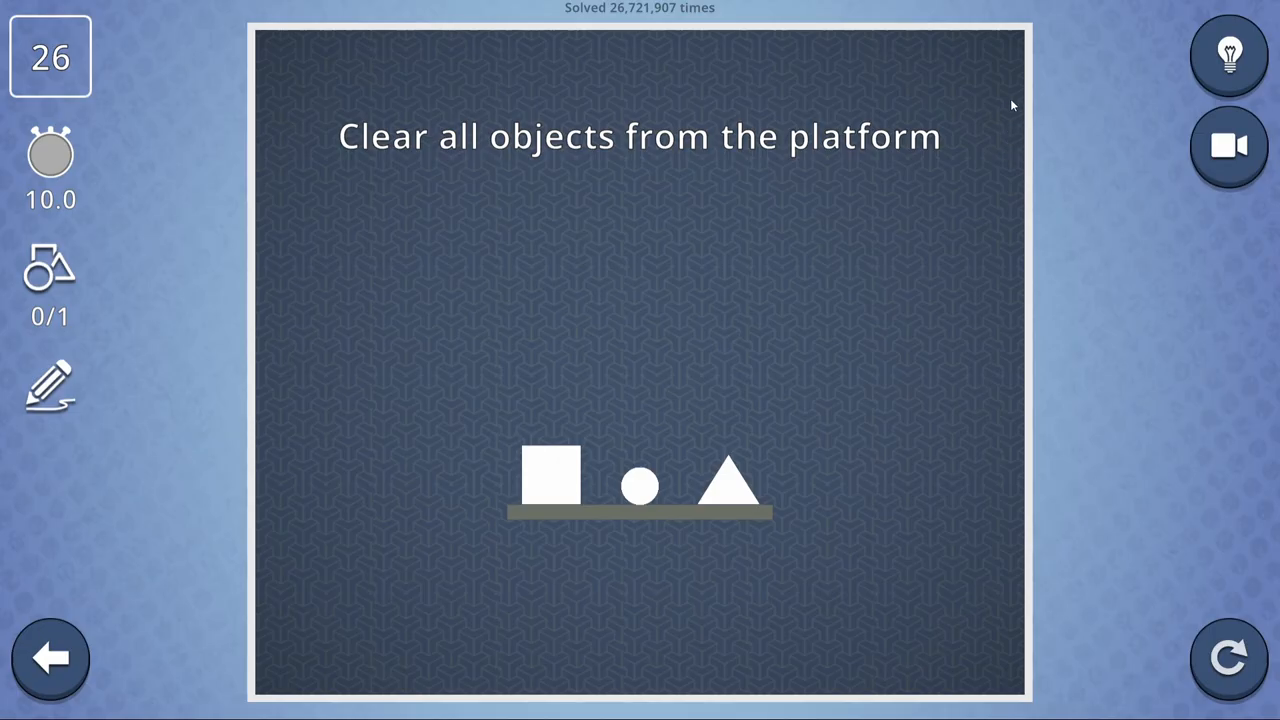
# Draw a tall pole near the right edge and restart after the attempt.
pyautogui.moveTo(995, 90); pyautogui.dragTo(1005, 505)
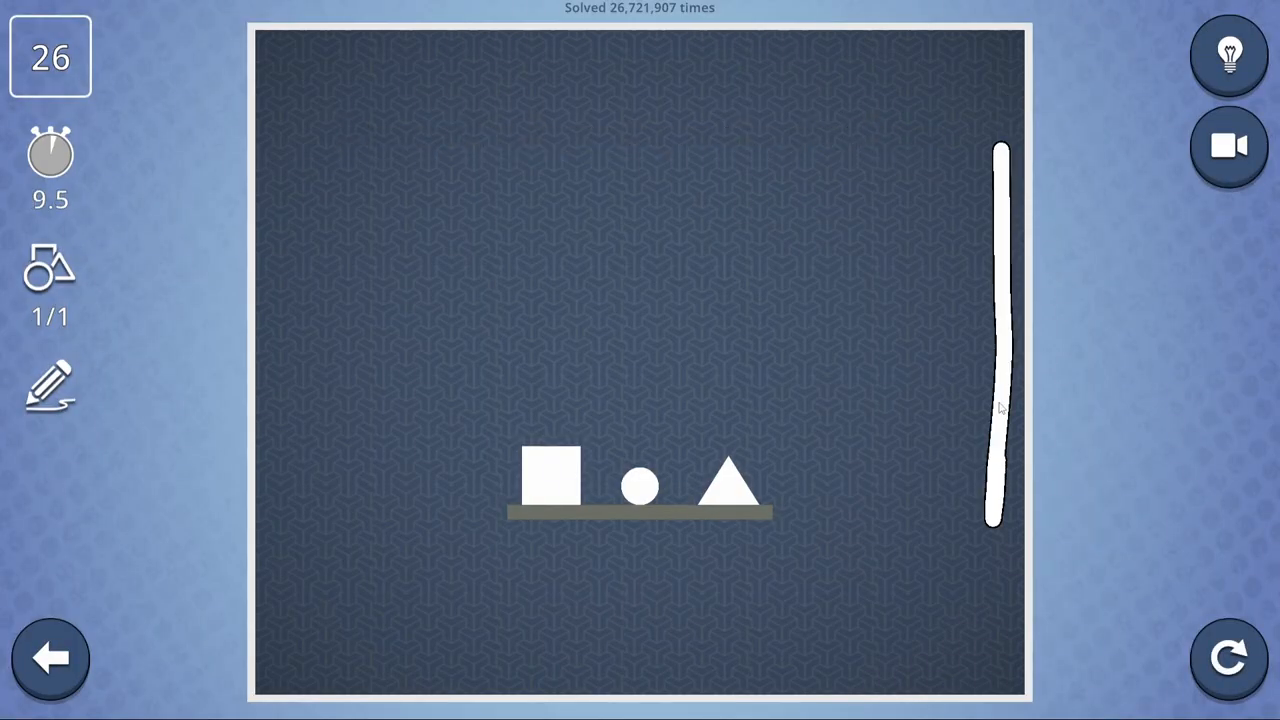
pyautogui.click(1227, 657)
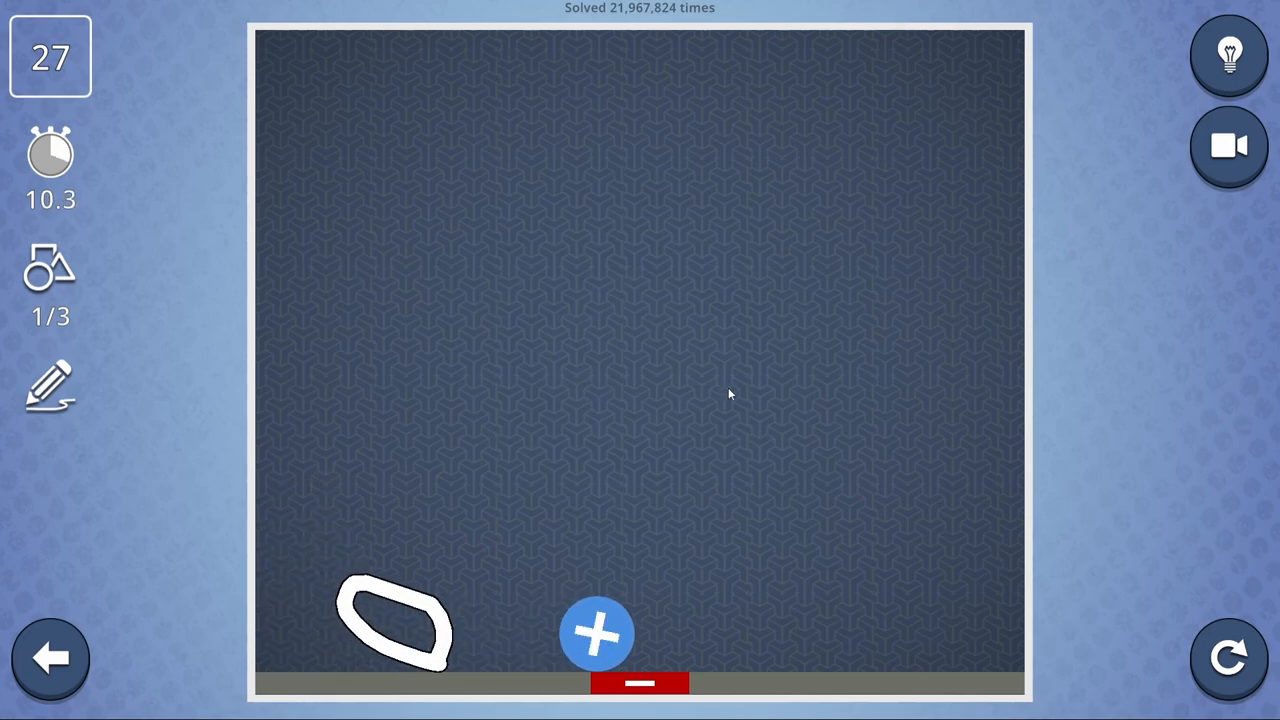
# Restart level 27, draw a long line along the floor, then restart for another try.
pyautogui.click(1227, 657)
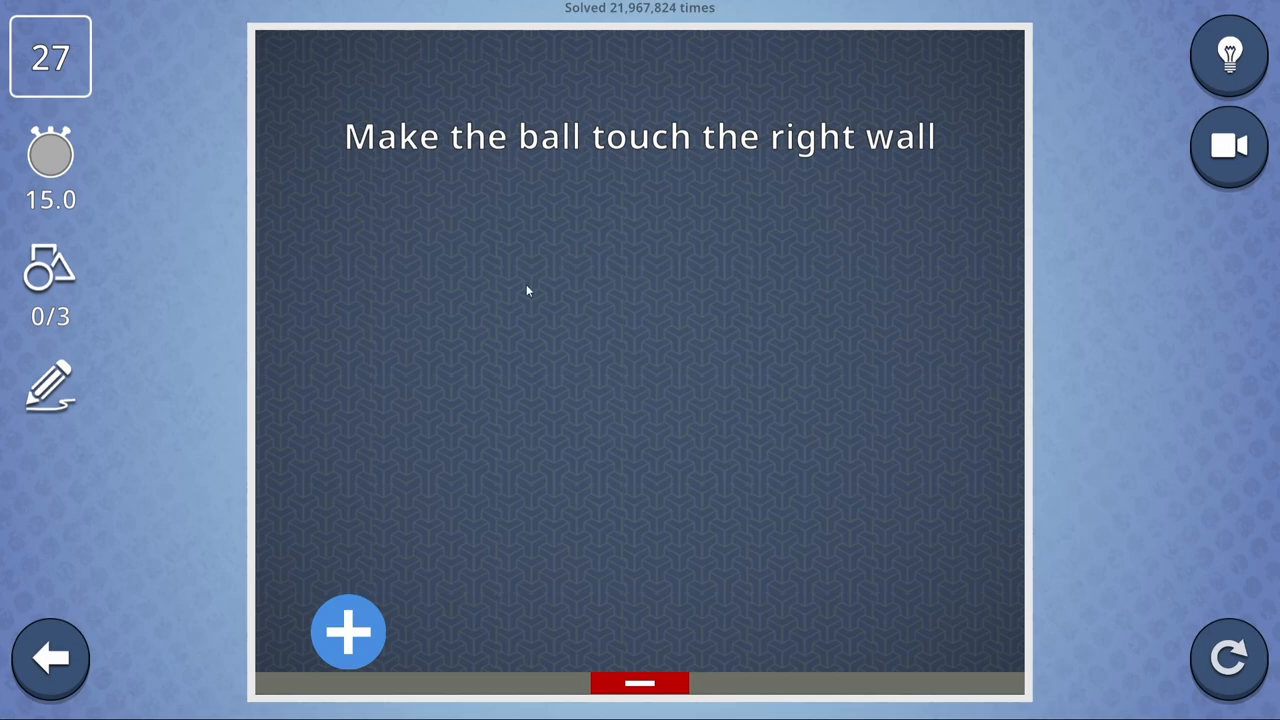
pyautogui.moveTo(267, 80); pyautogui.dragTo(285, 490)
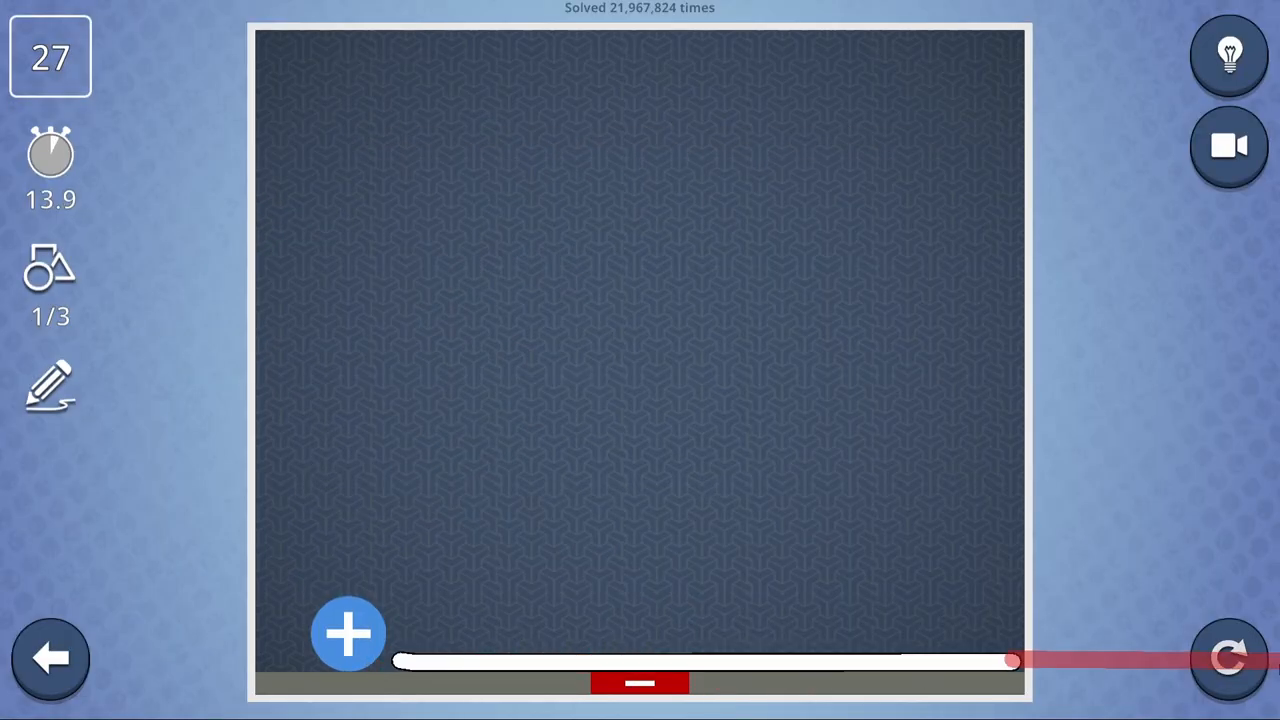
pyautogui.click(1228, 658)
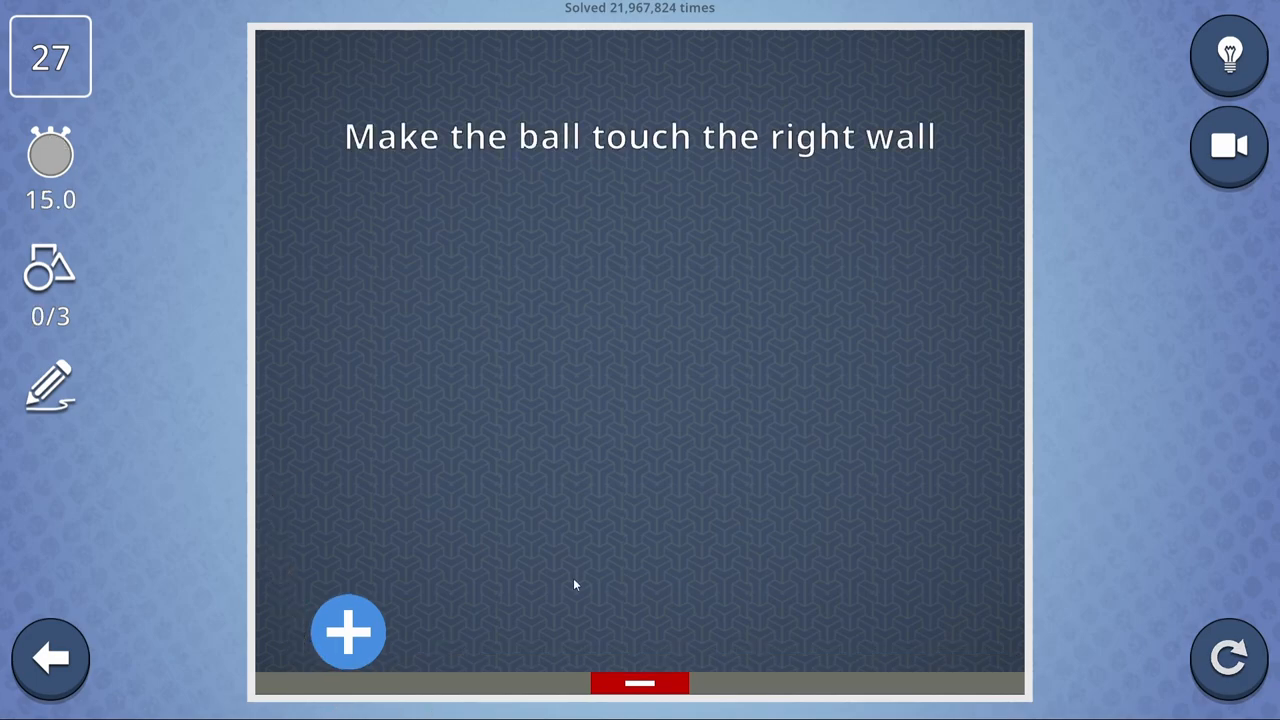
pyautogui.moveTo(302, 69)
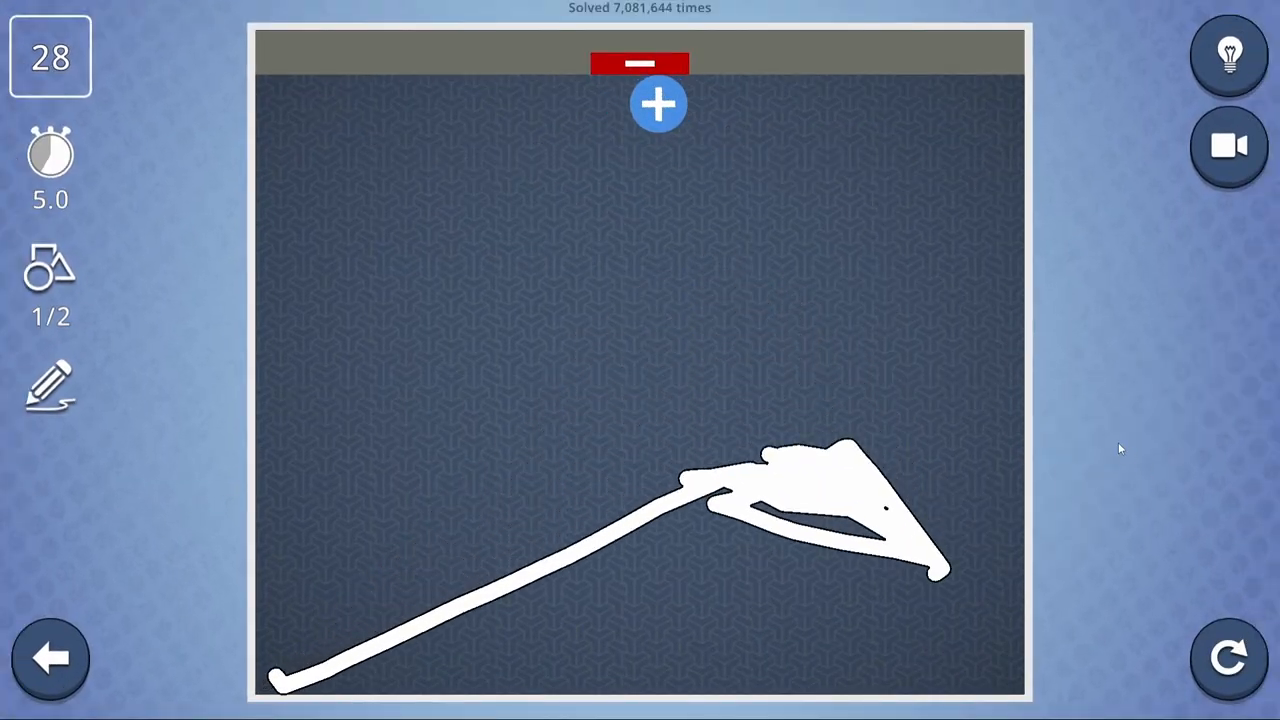
# Finish level 28 and advance to level 29 from the success screen.
pyautogui.click(1227, 658)
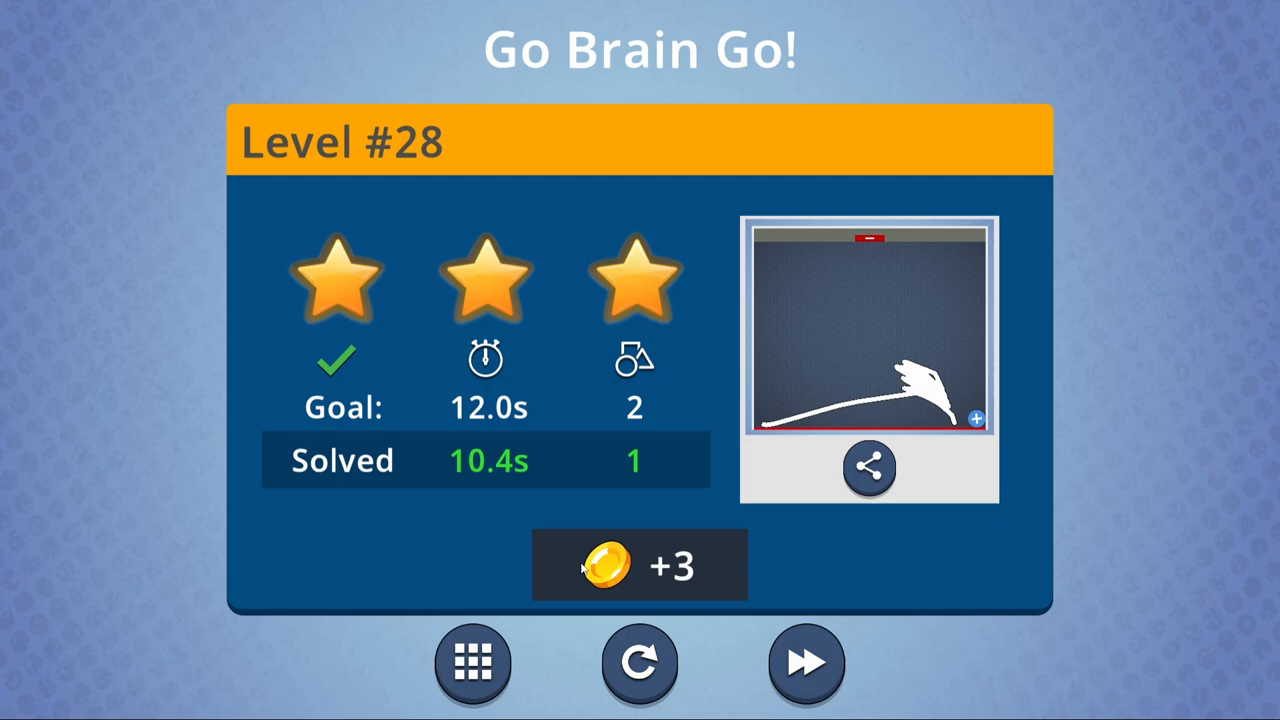
pyautogui.click(806, 663)
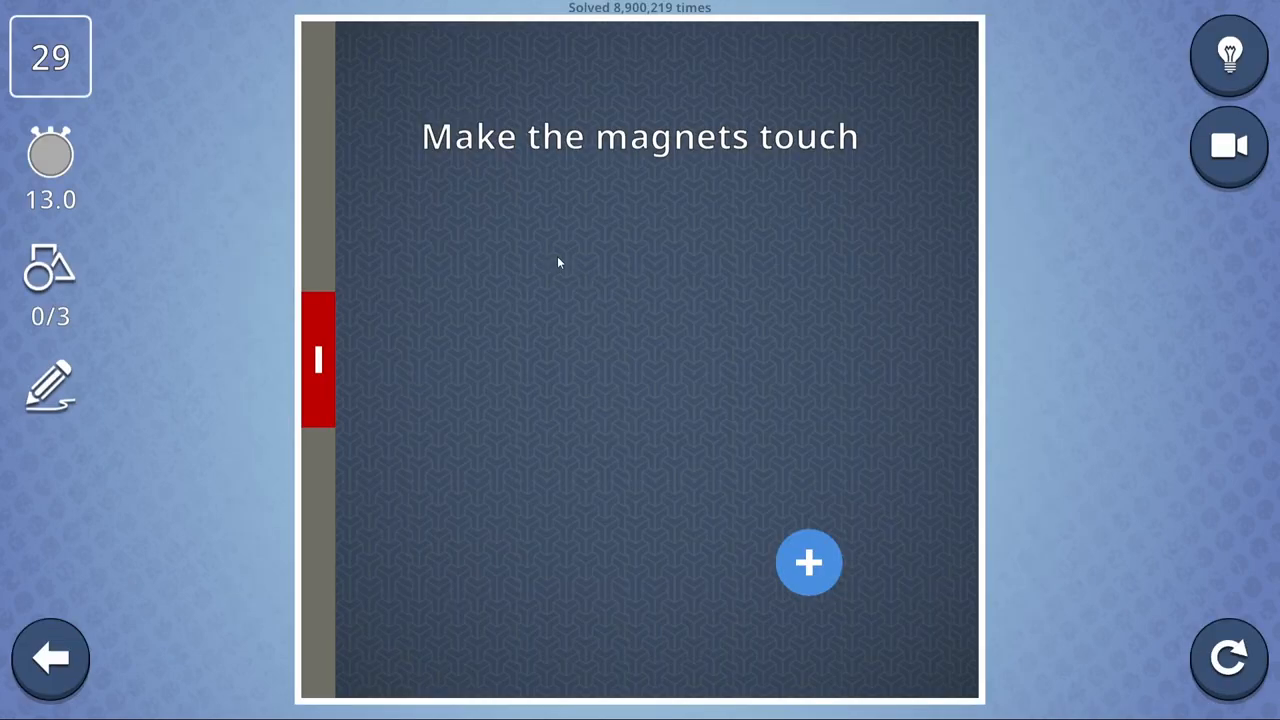